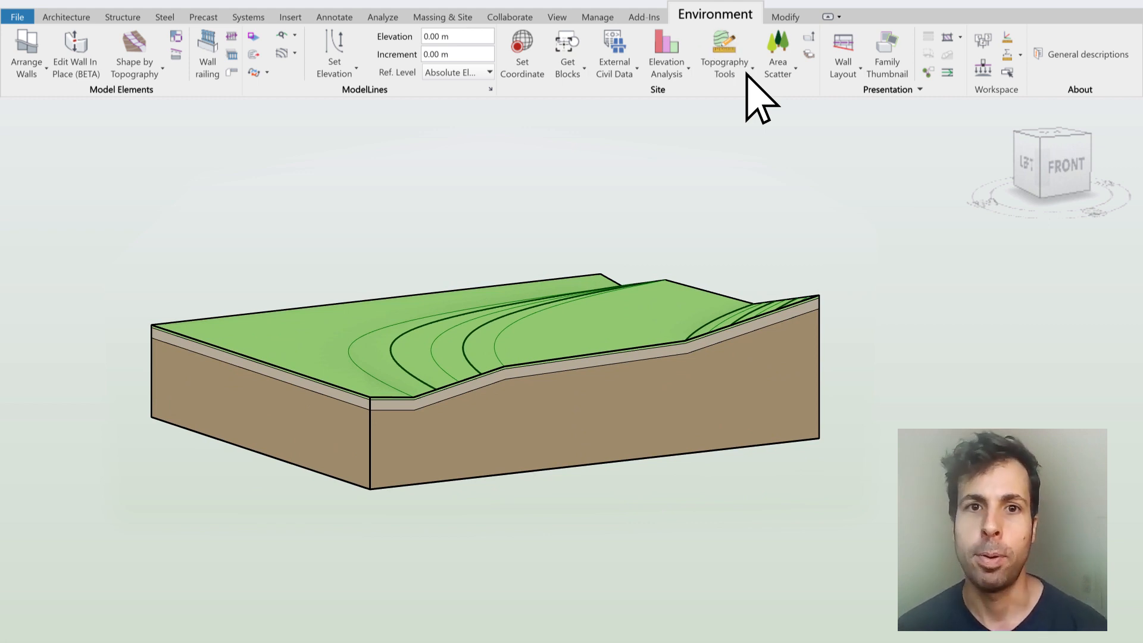
- Bring up the Edit Topography Tools dialog from the Environment tab for the sloped toposolid
left_click(723, 55)
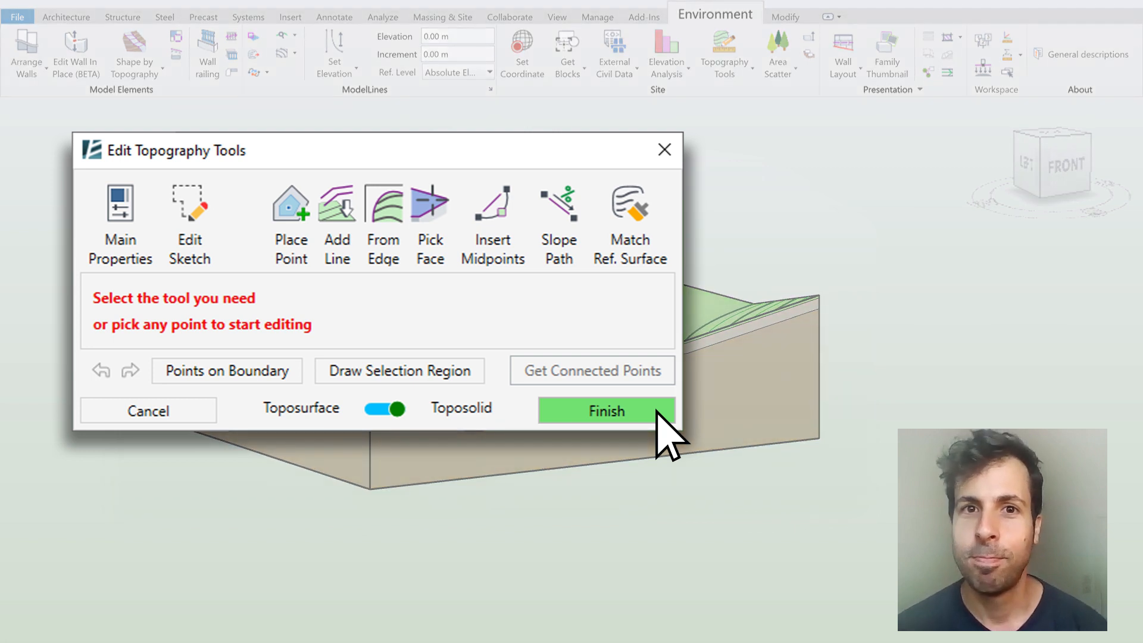
- Place four corner points at 10.00 m / 0.00 m elevations to build a rectangular toposolid, then finish and view it in 3D
left_click(291, 206)
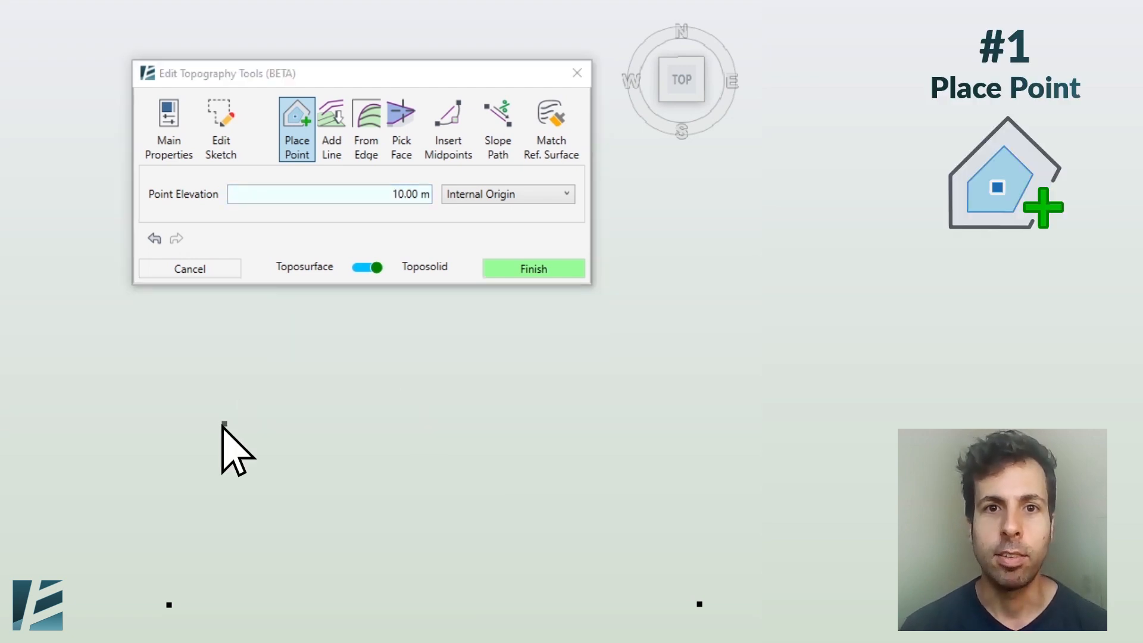
left_click(533, 267)
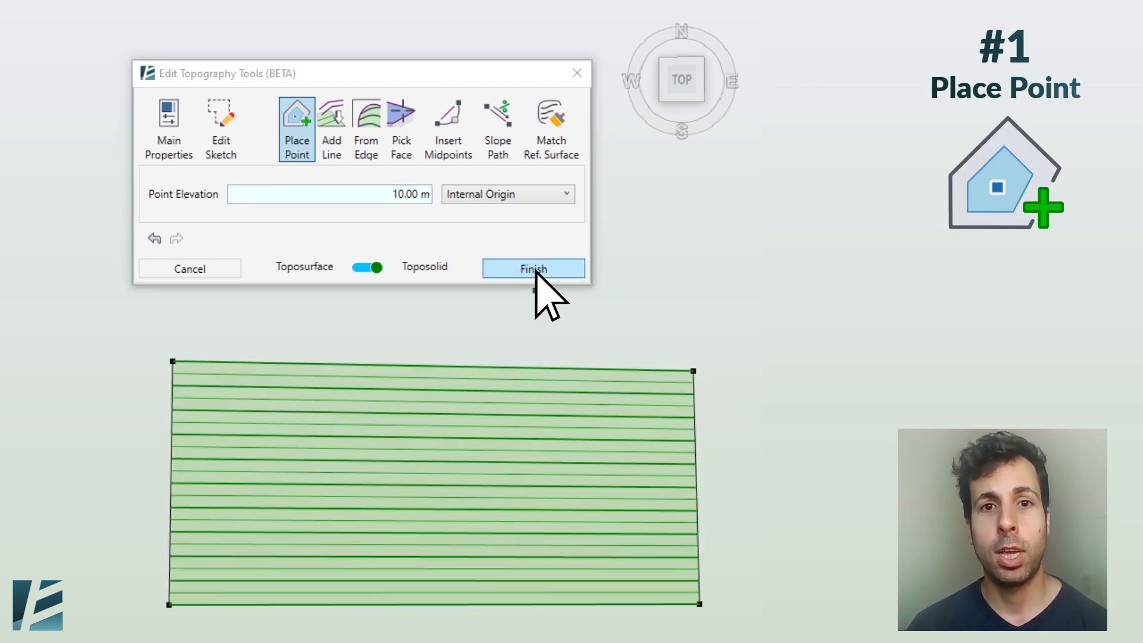
left_click(533, 268)
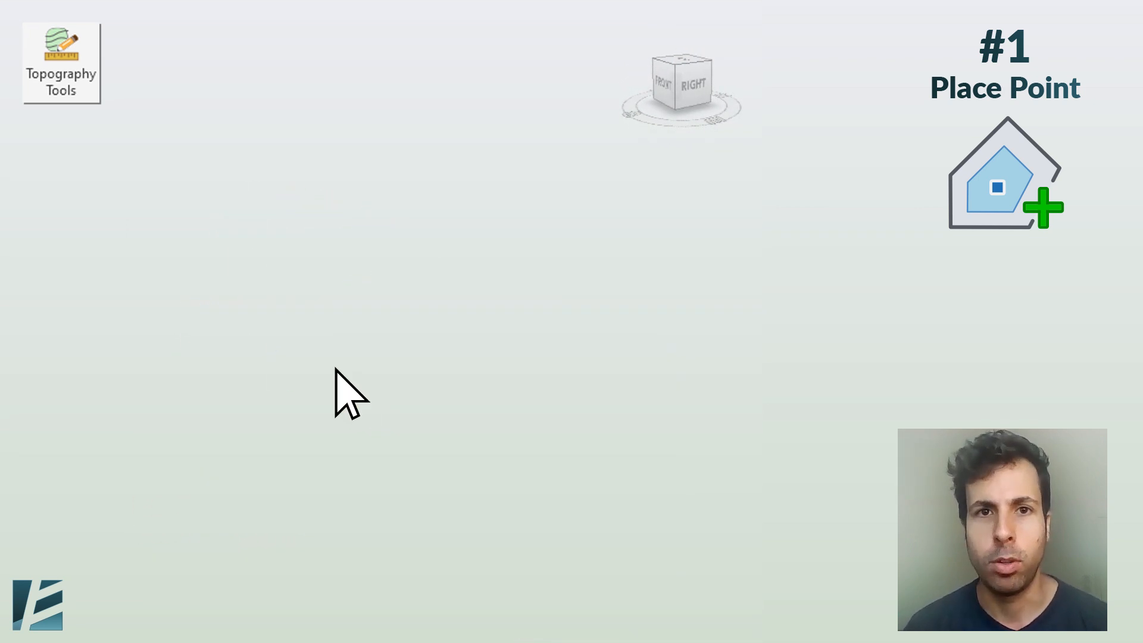
left_click(61, 63)
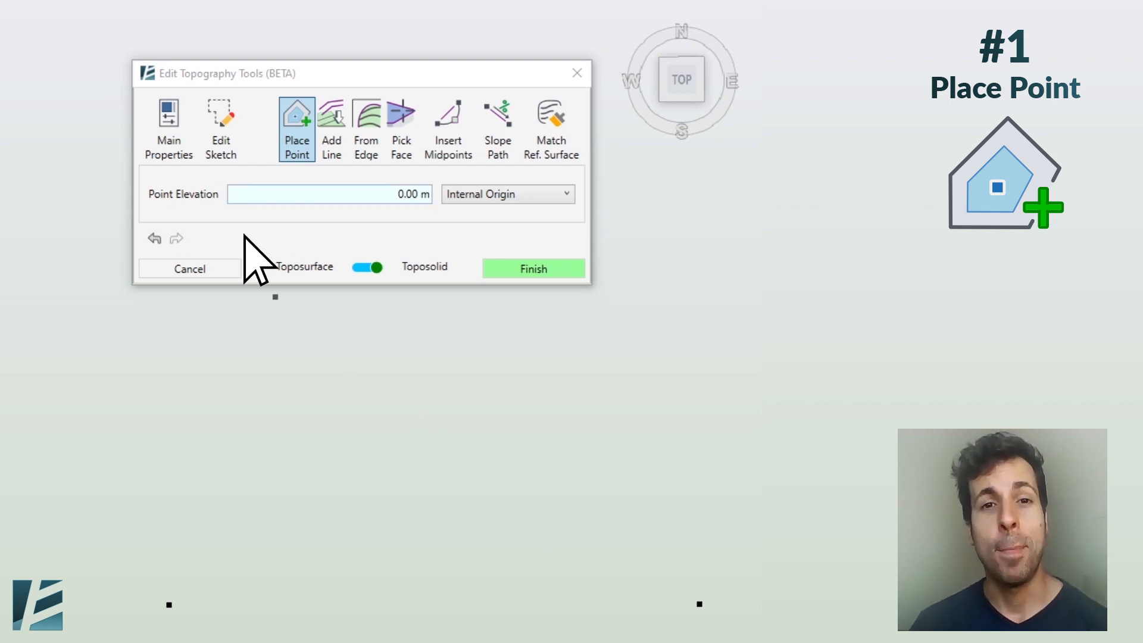
type("10.00")
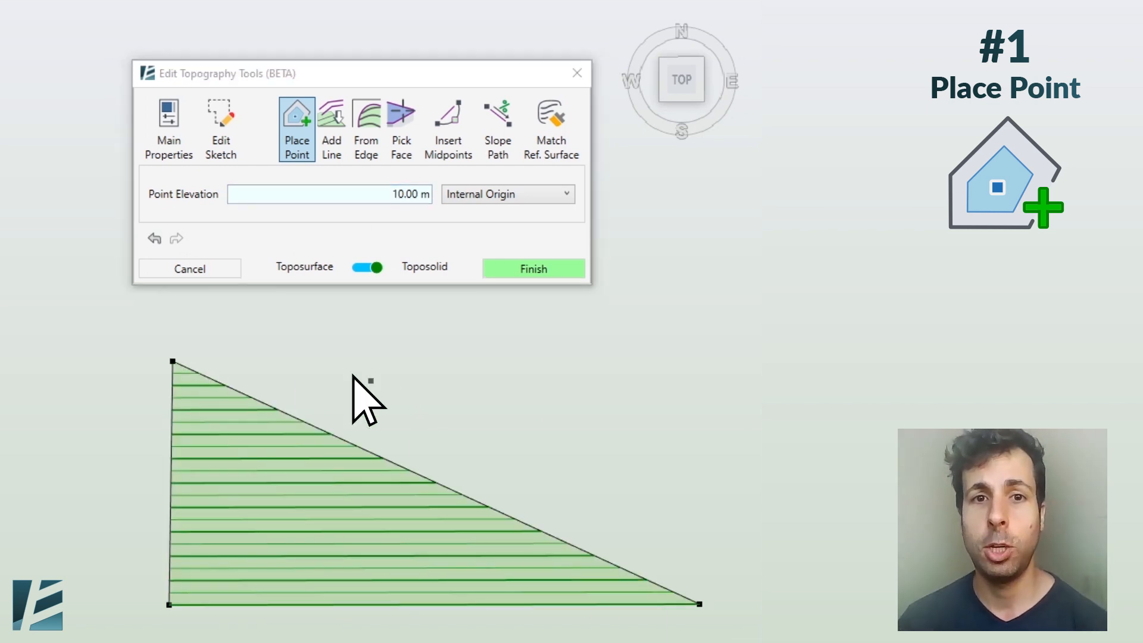
left_click(533, 268)
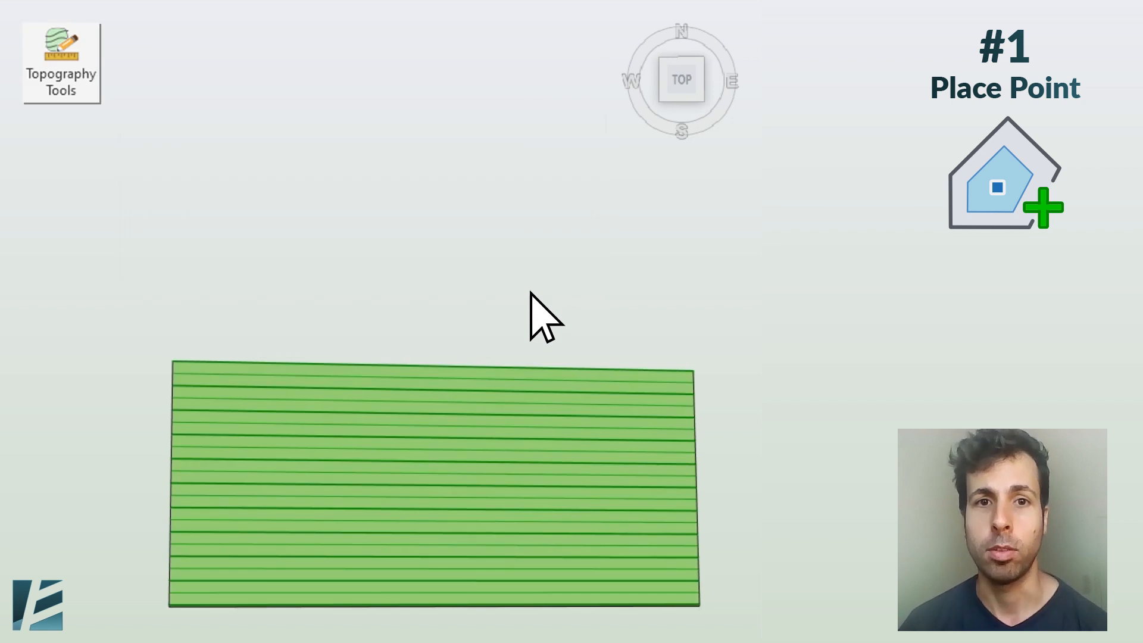
left_click_drag(543, 317, 255, 226)
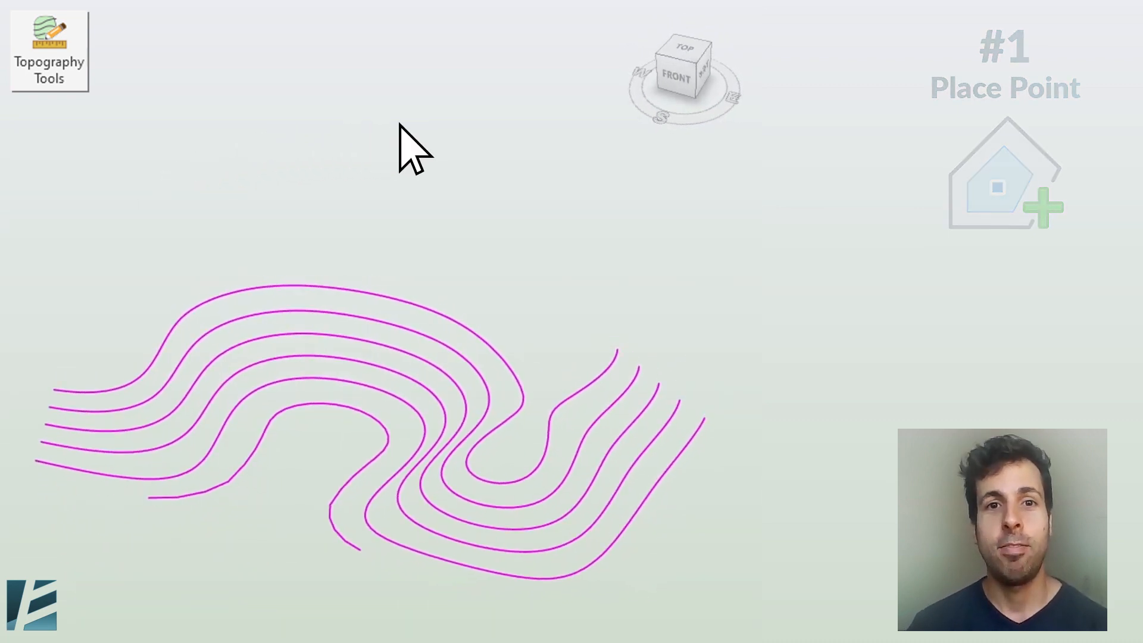
- Start Add Line in Topography Tools and window-select the curved magenta contour lines
left_click(49, 51)
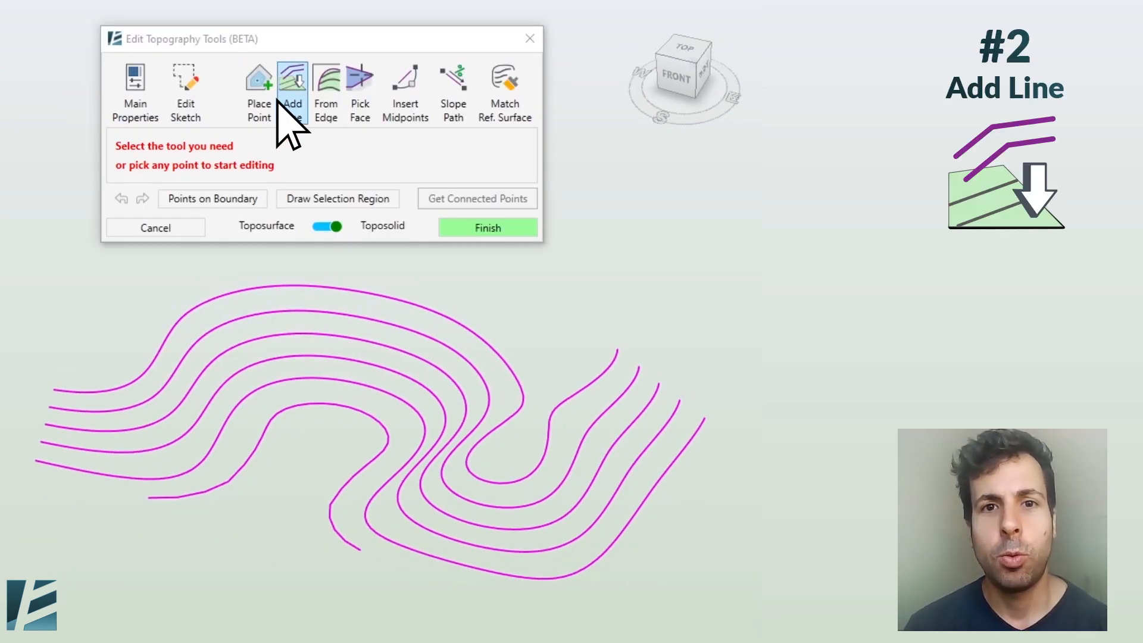
left_click(293, 86)
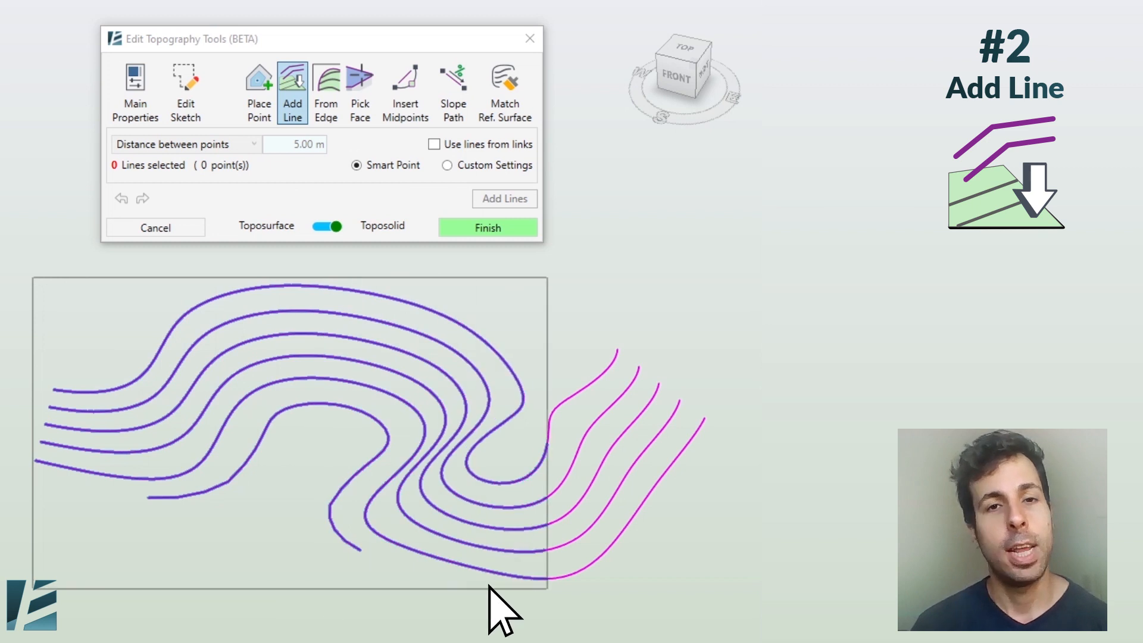
left_click(504, 198)
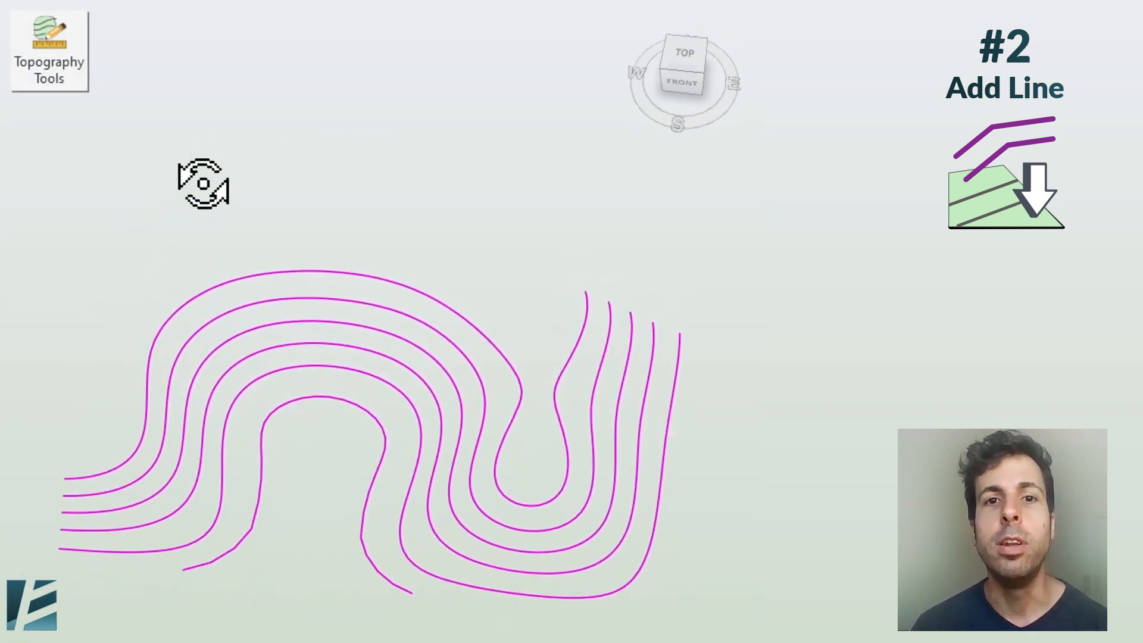
left_click(48, 51)
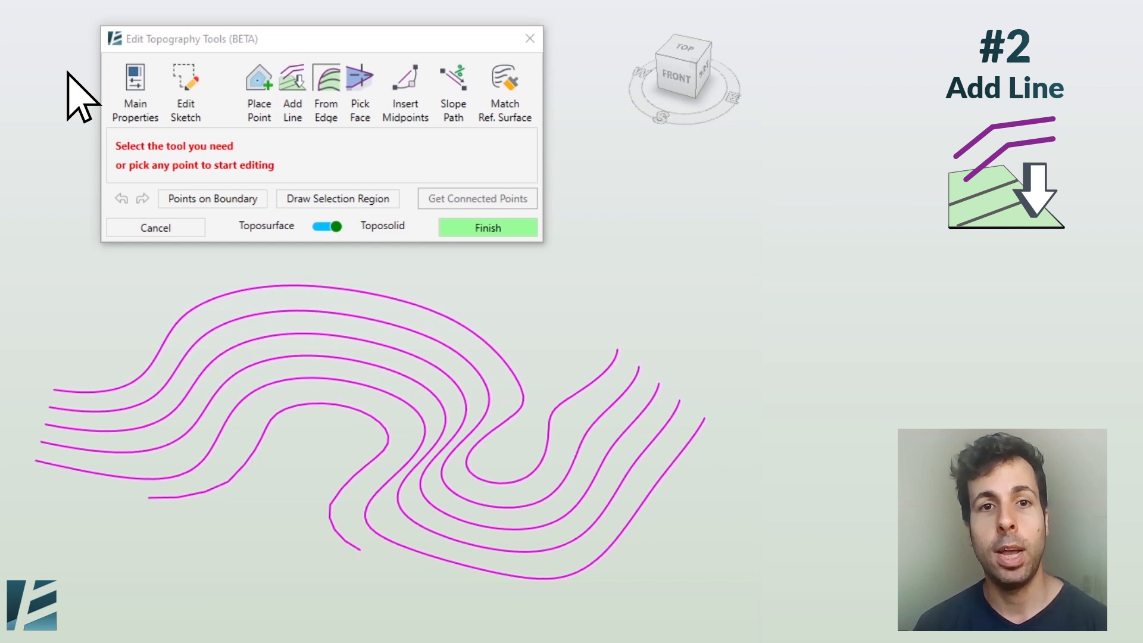
- Select all contour lines again and finish building the contoured toposolid from them
left_click(292, 86)
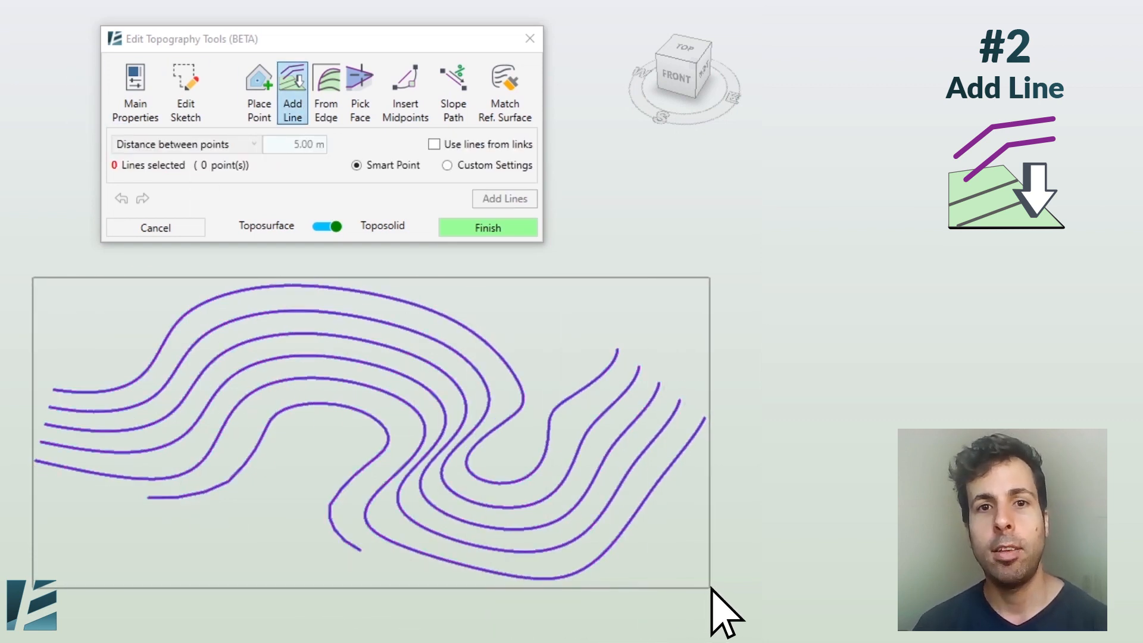
left_click(486, 227)
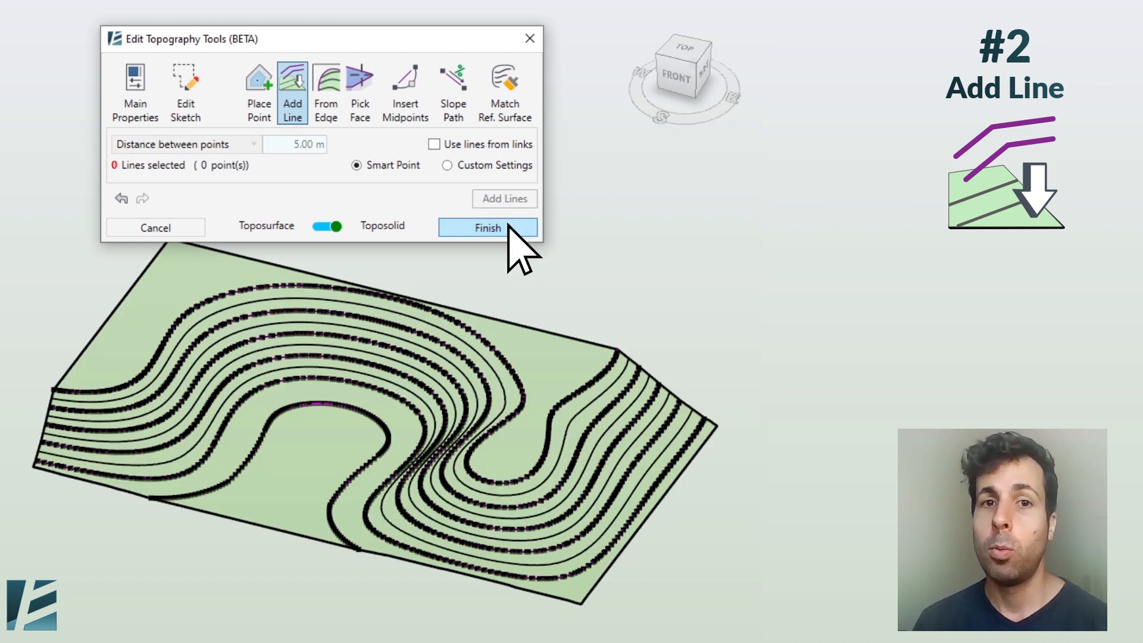
left_click(488, 227)
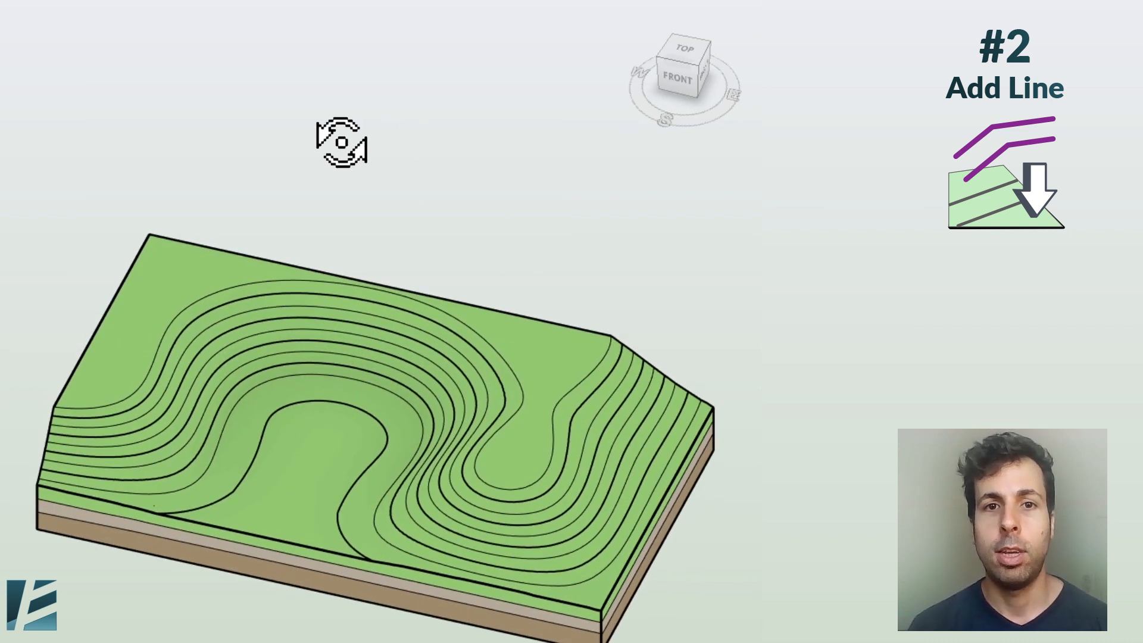
left_click(684, 49)
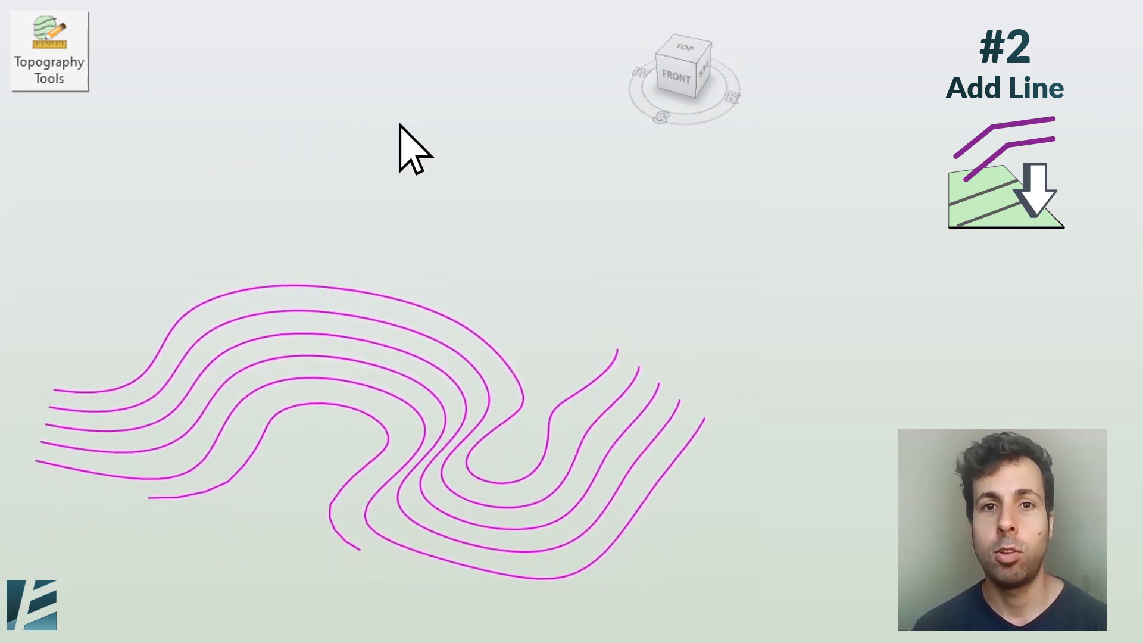
- Add 5827 terrain points along all contour lines at 5.00 m spacing using Add Line
left_click(48, 51)
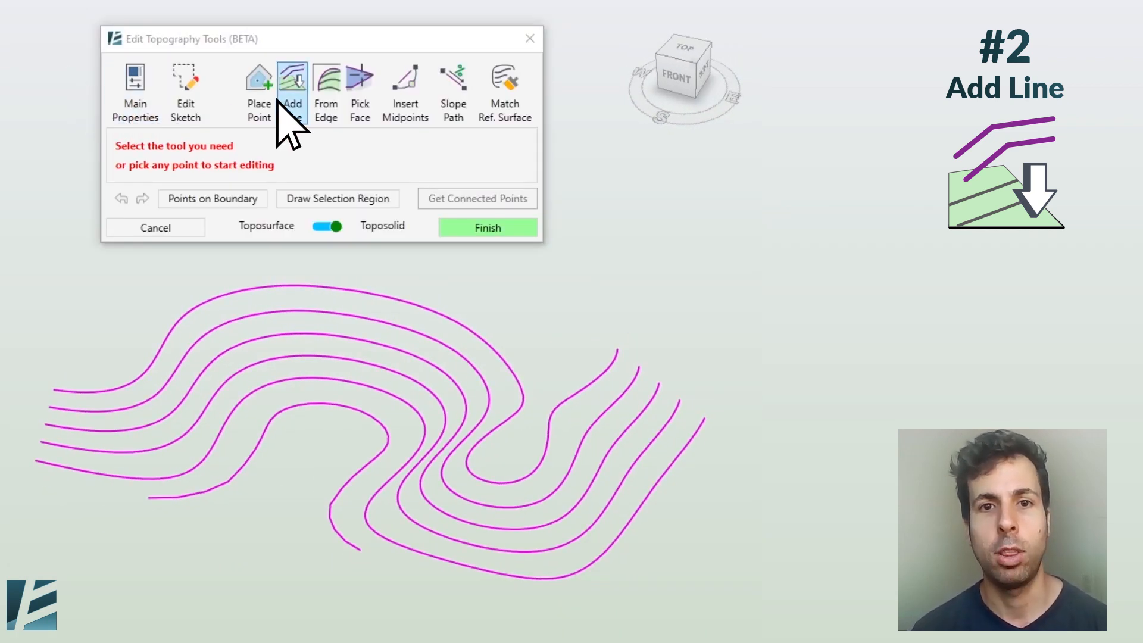
left_click(293, 87)
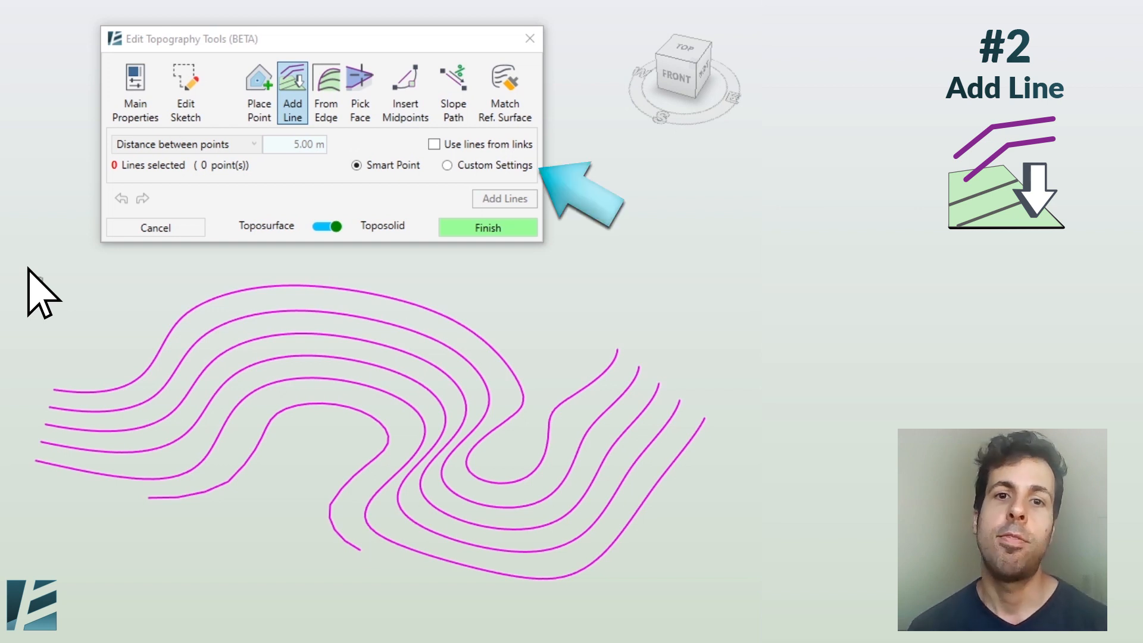
left_click(504, 199)
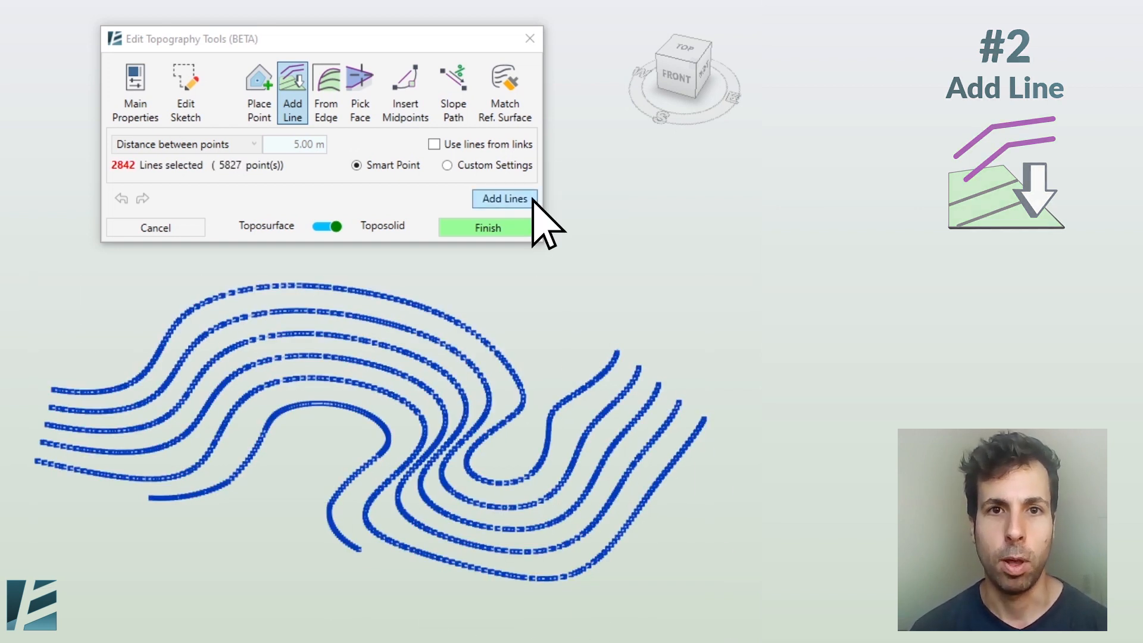
left_click(486, 228)
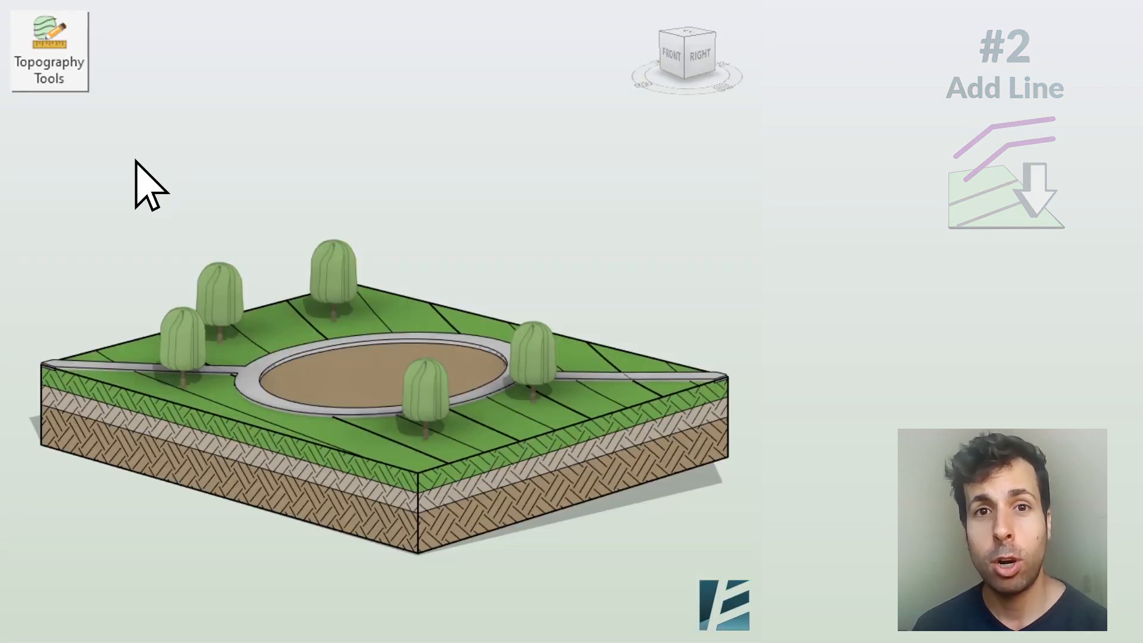
- Set up From Edge point generation with a -0.250 m height offset
left_click(48, 51)
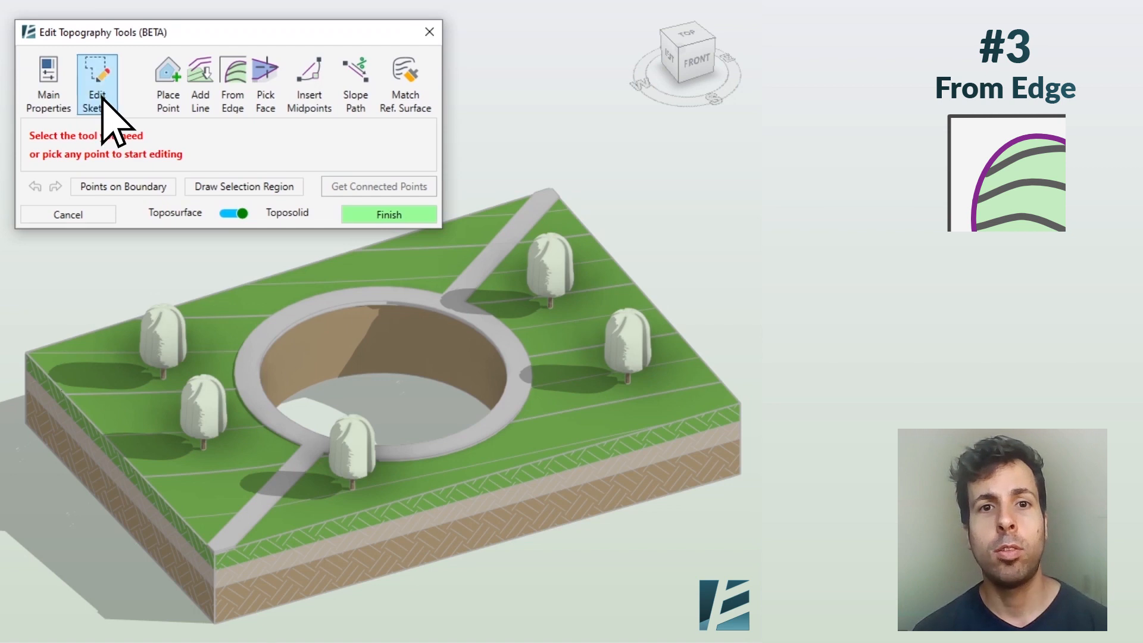
left_click(232, 80)
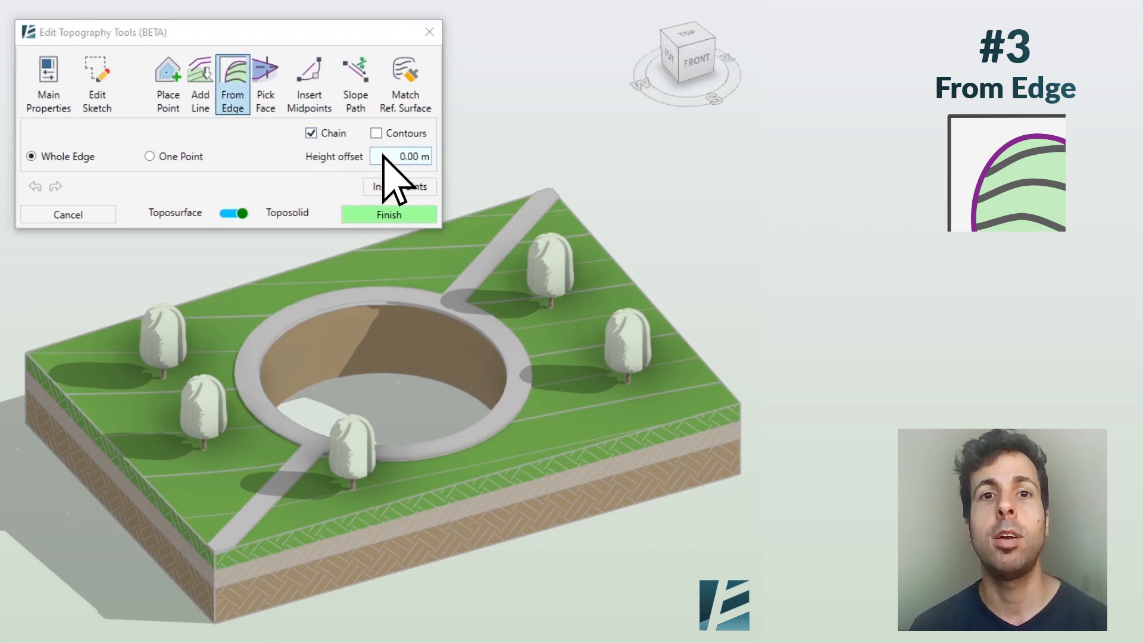
type("-0.250")
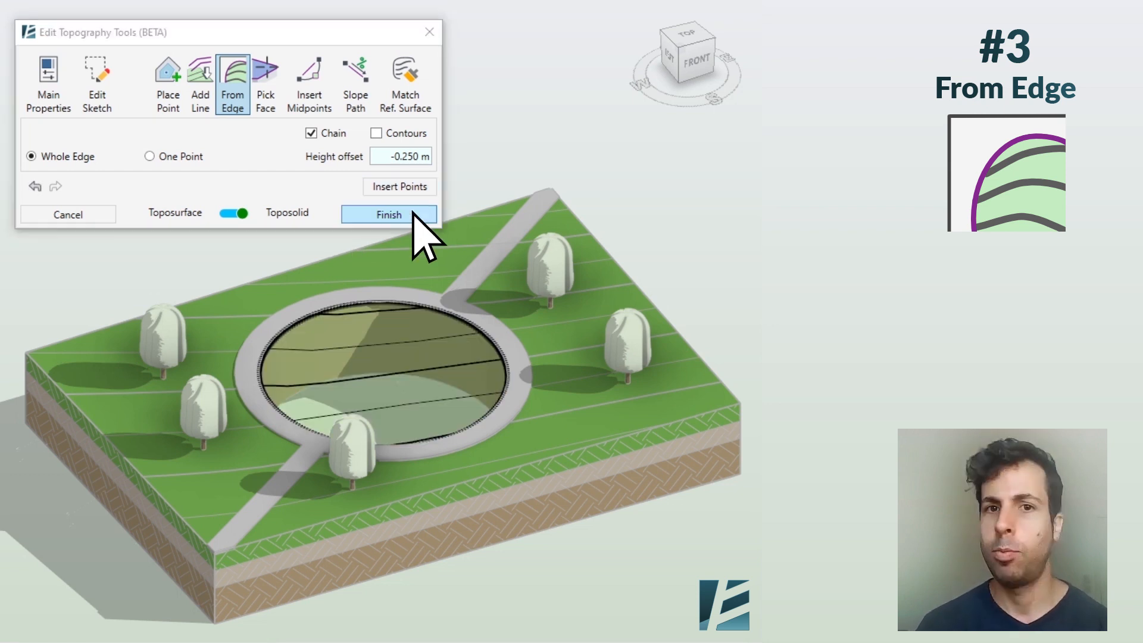
left_click(388, 215)
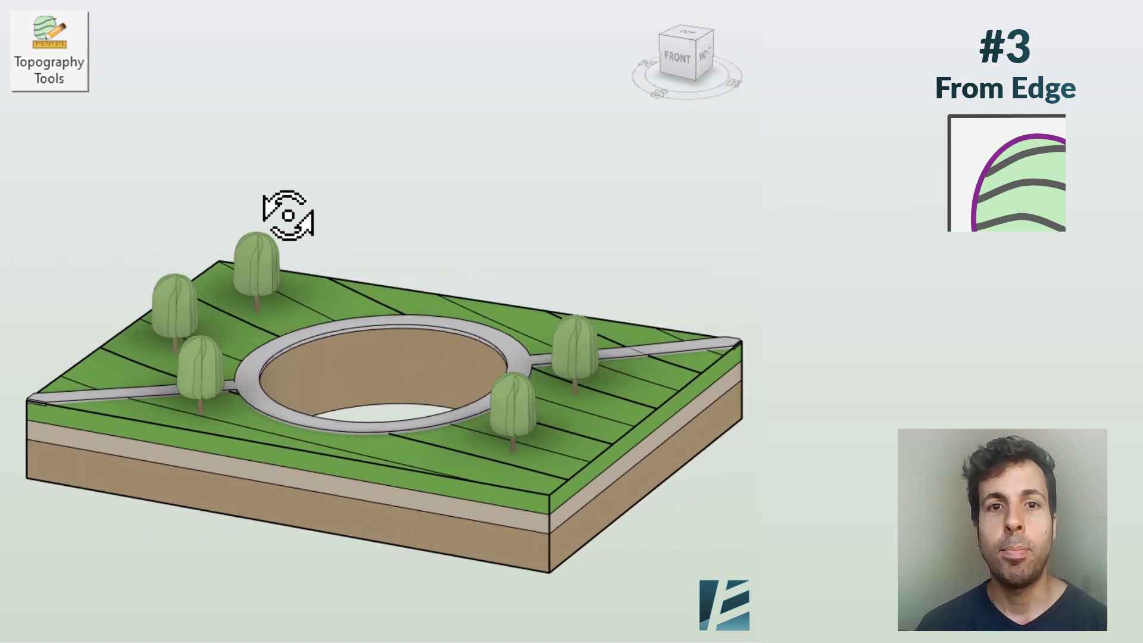
- With Chain on, insert points along the round plaza edge at -0.250 m and finish
left_click(48, 51)
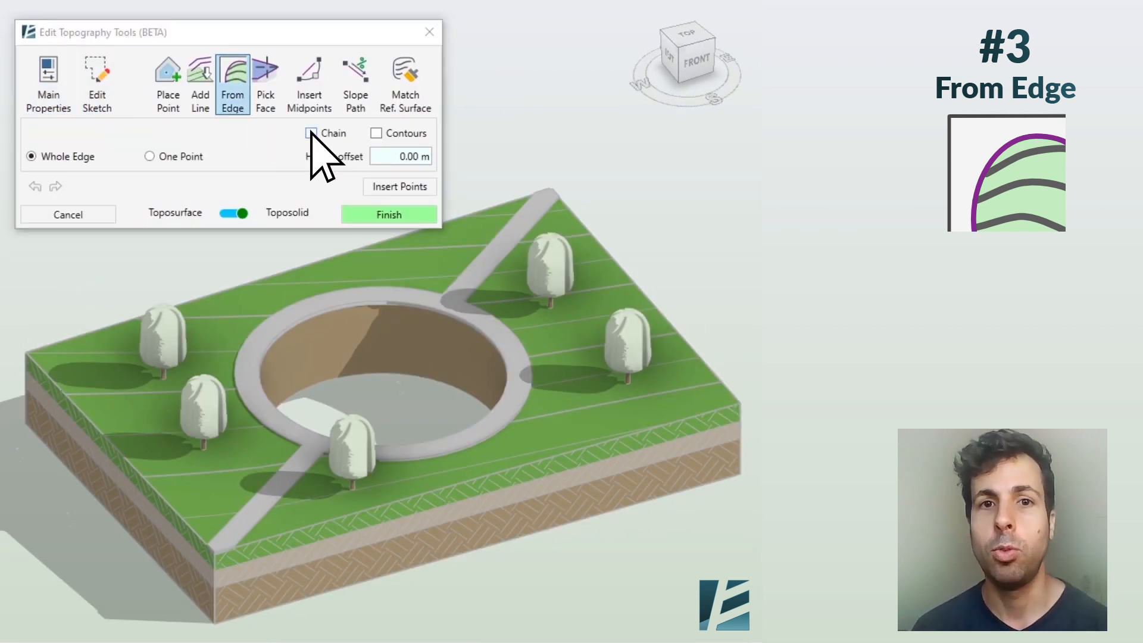
left_click(311, 132)
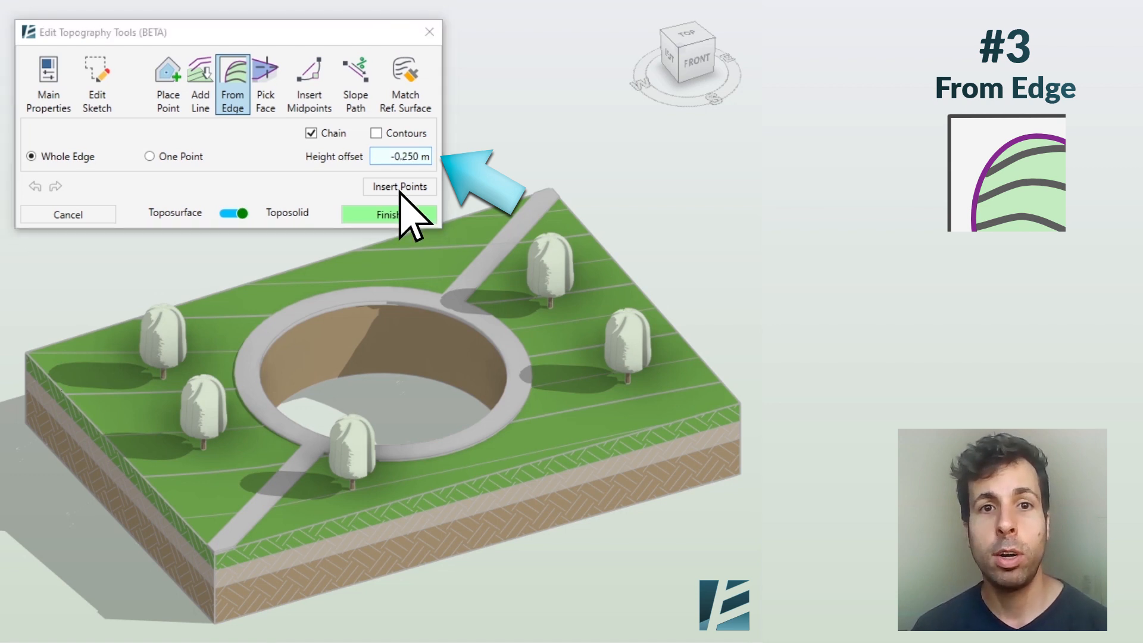
left_click(399, 186)
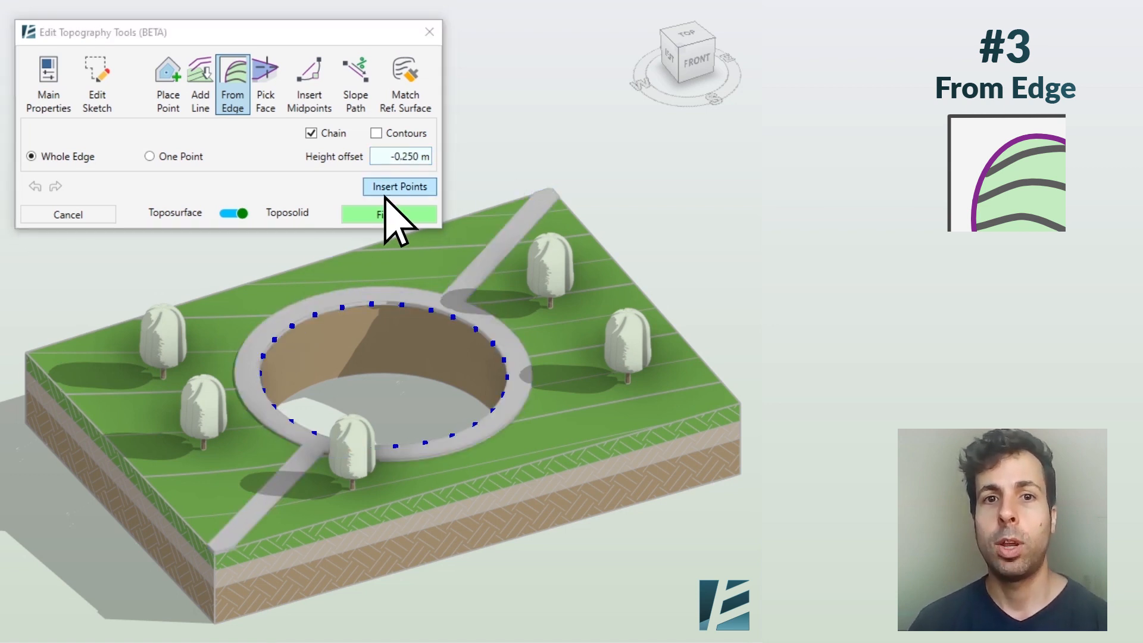
left_click(389, 213)
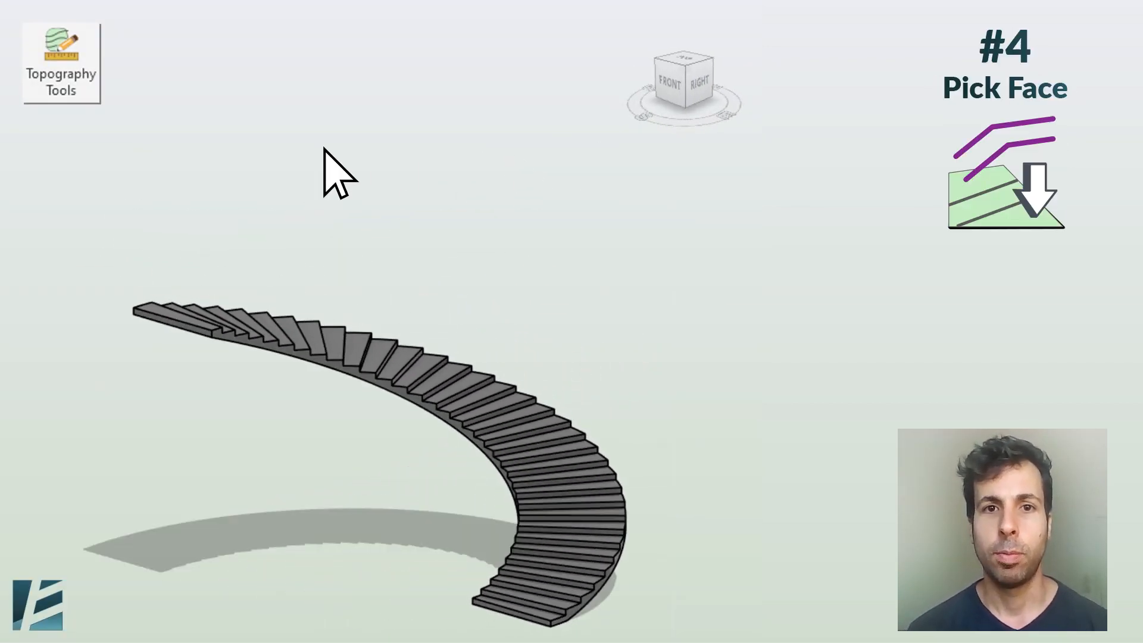
- Use Pick Face with Whole Face to take points from the staircase face, creating a sloped toposolid block
left_click(61, 62)
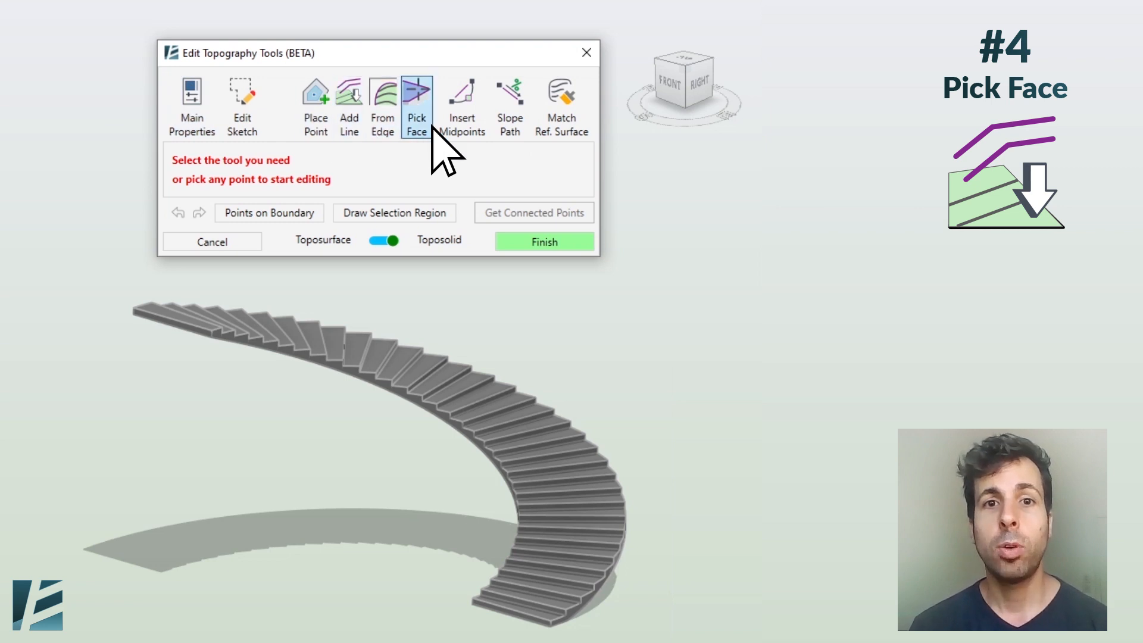
left_click(336, 371)
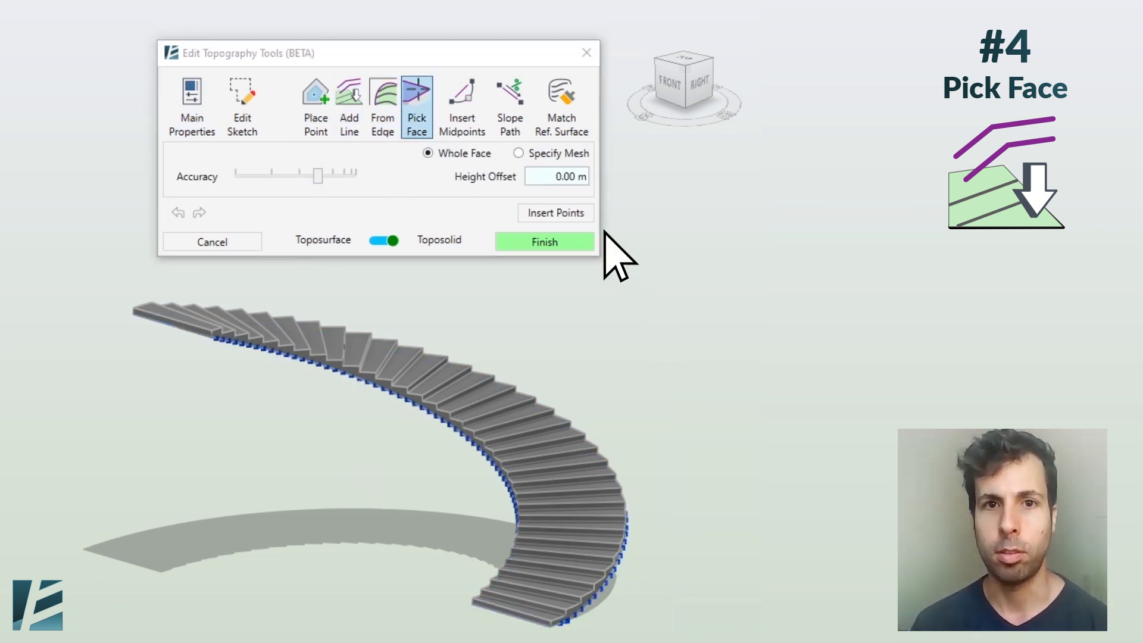
left_click(544, 242)
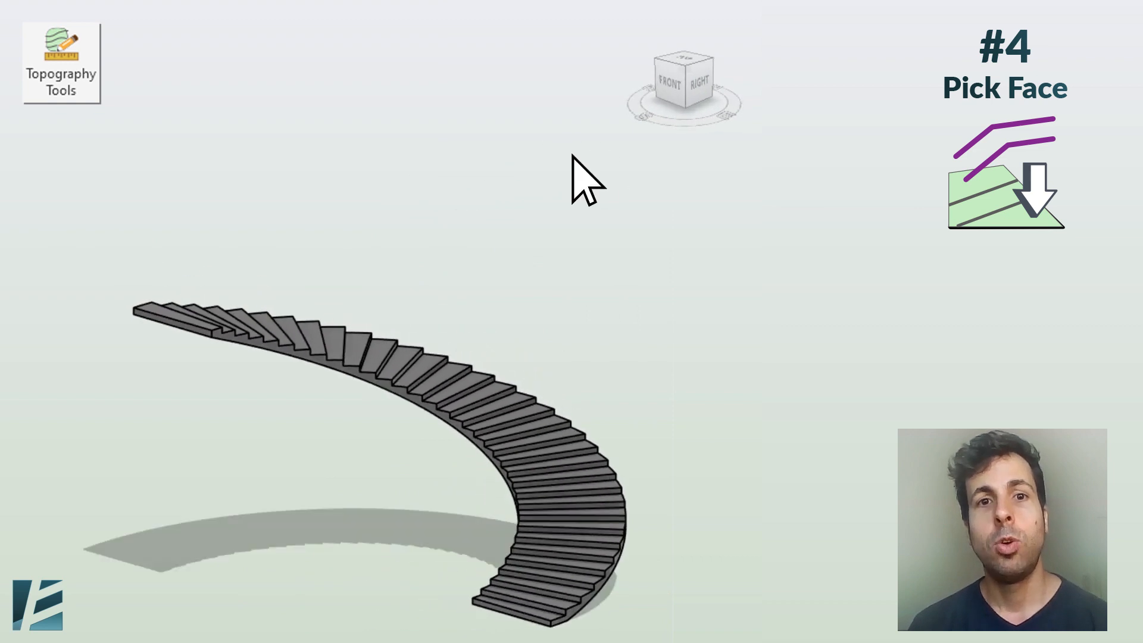
left_click(60, 62)
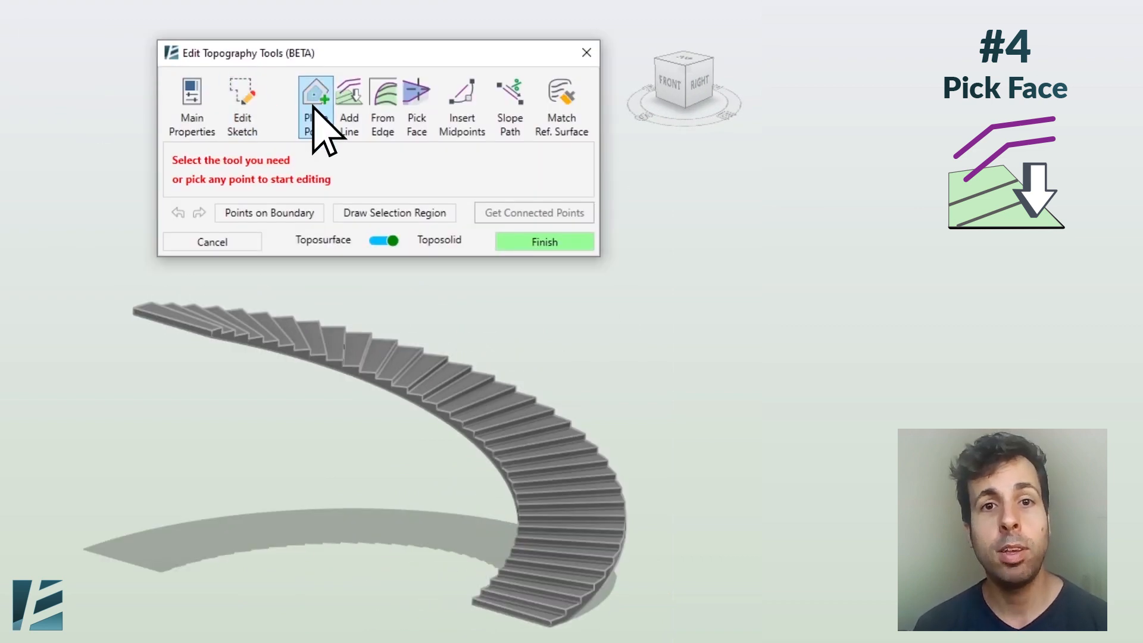
left_click(417, 106)
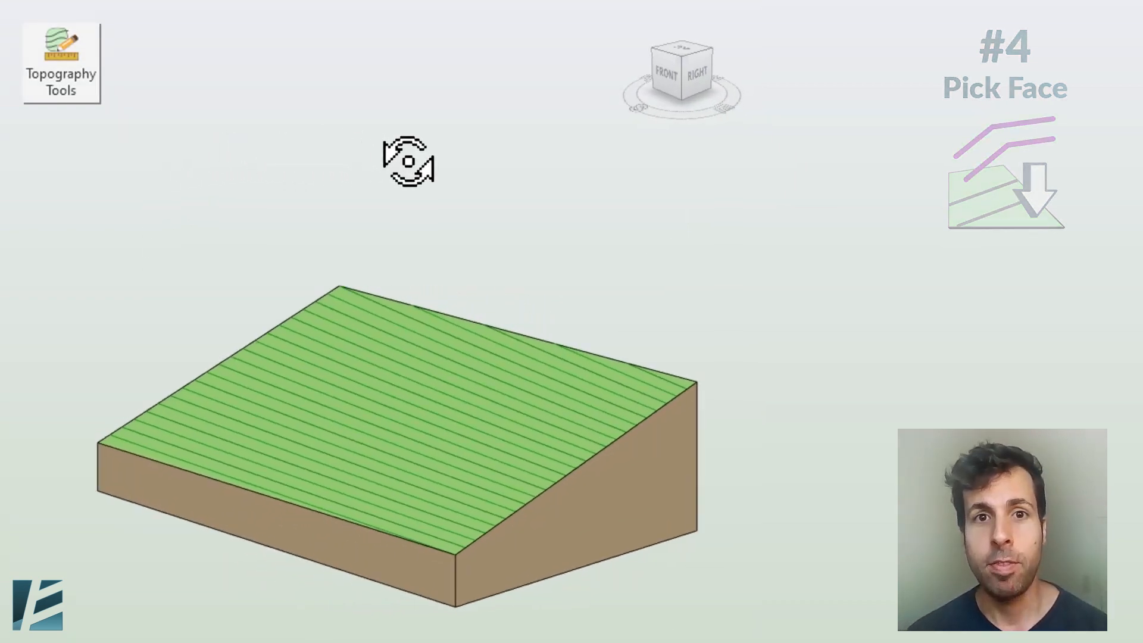
- Insert arched midpoints along the flat toposolid's front edge and apply them
left_click(61, 63)
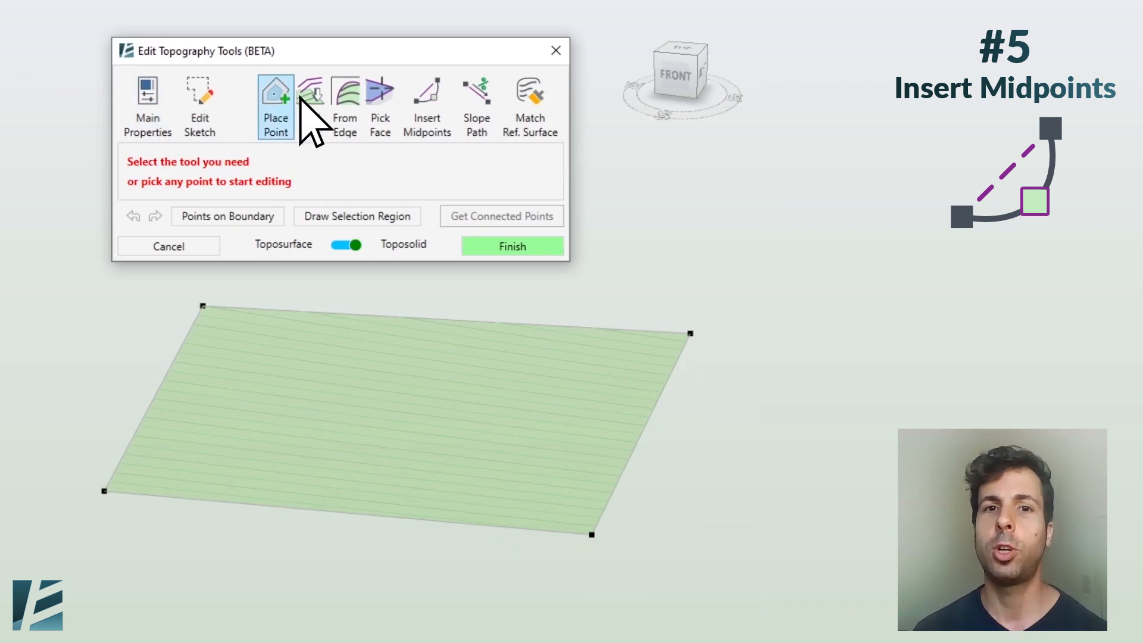
left_click(426, 106)
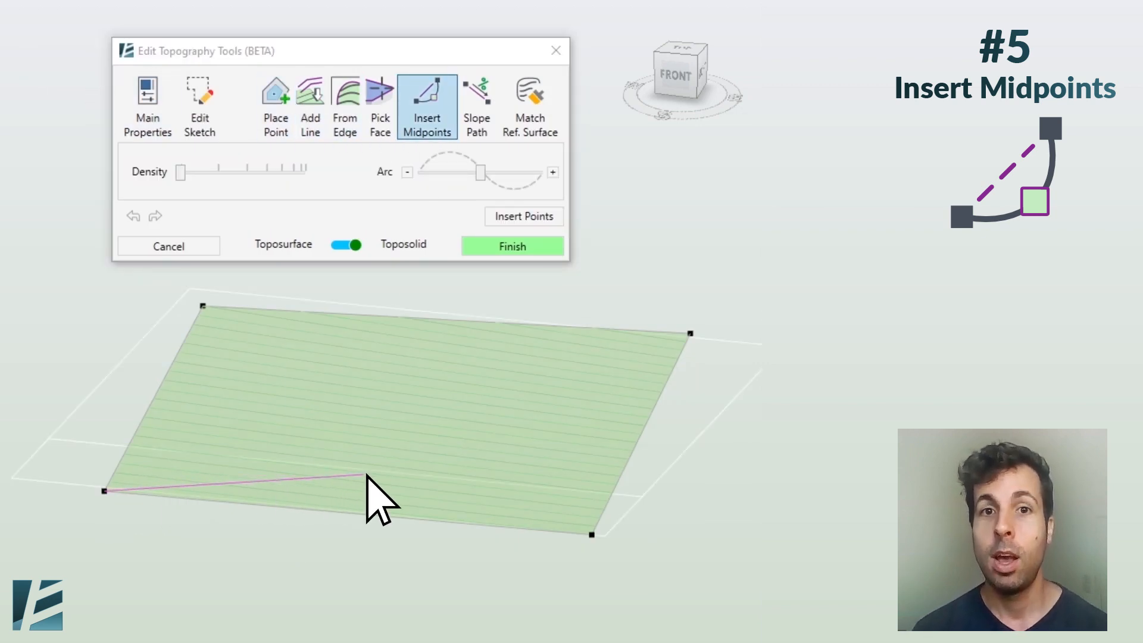
left_click_drag(180, 170, 226, 170)
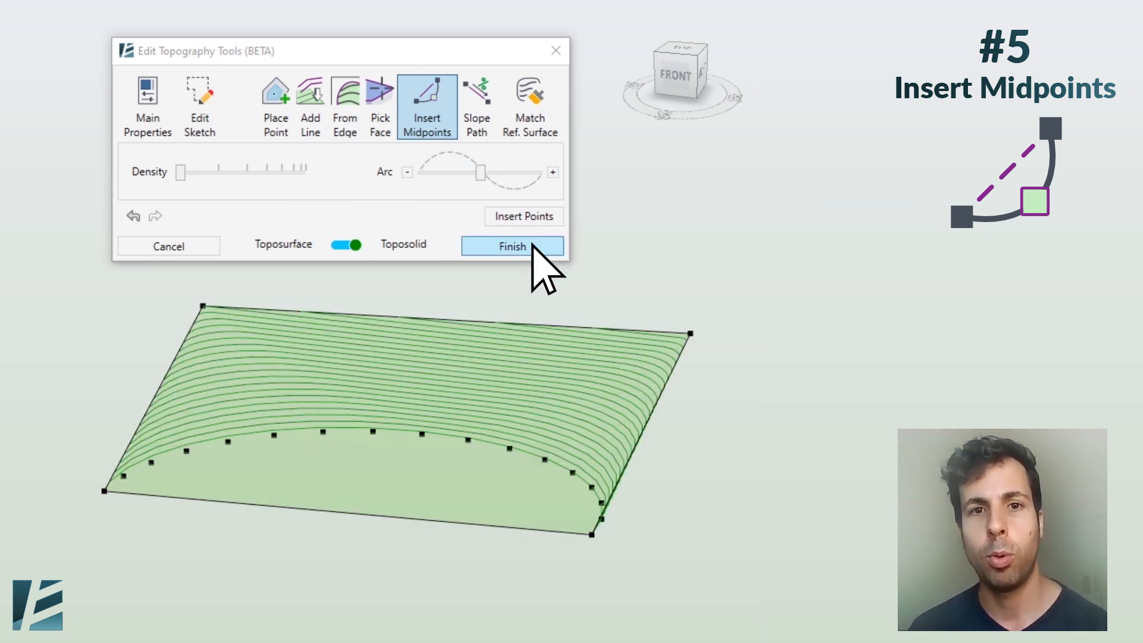
left_click(147, 106)
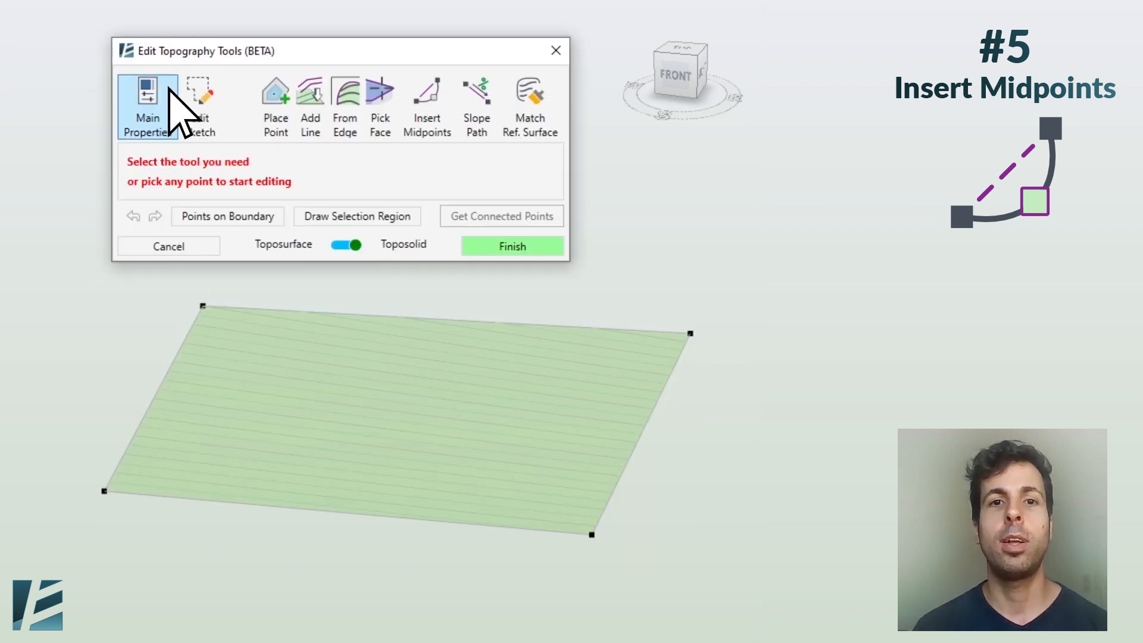
- Lay a denser midpoint path along the edge with a raised Density setting
left_click(426, 106)
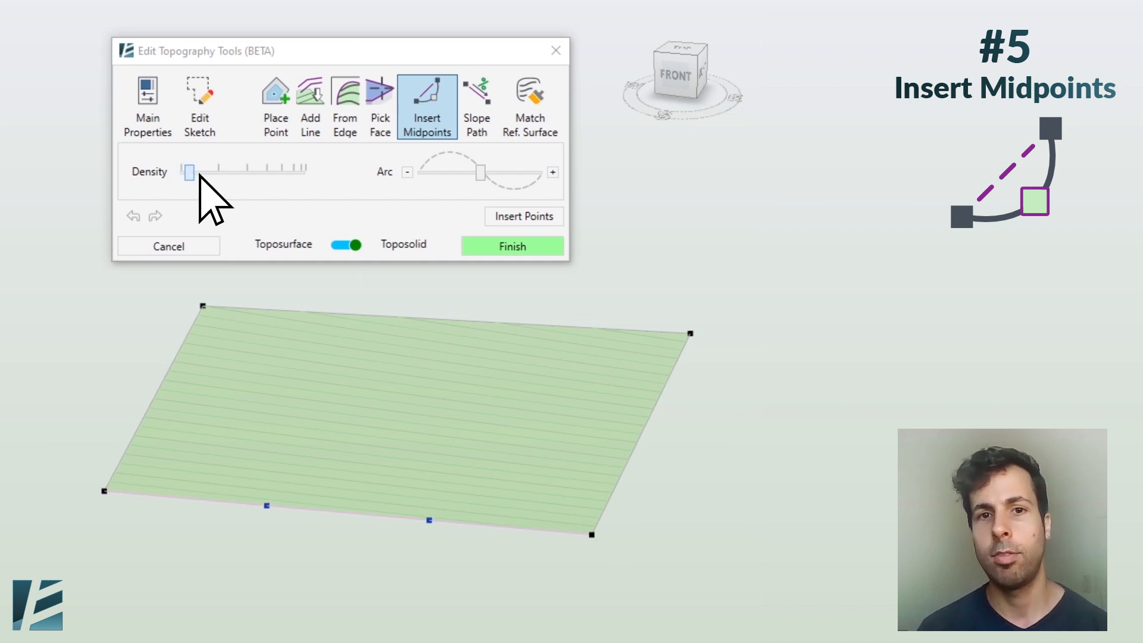
left_click_drag(188, 172, 304, 172)
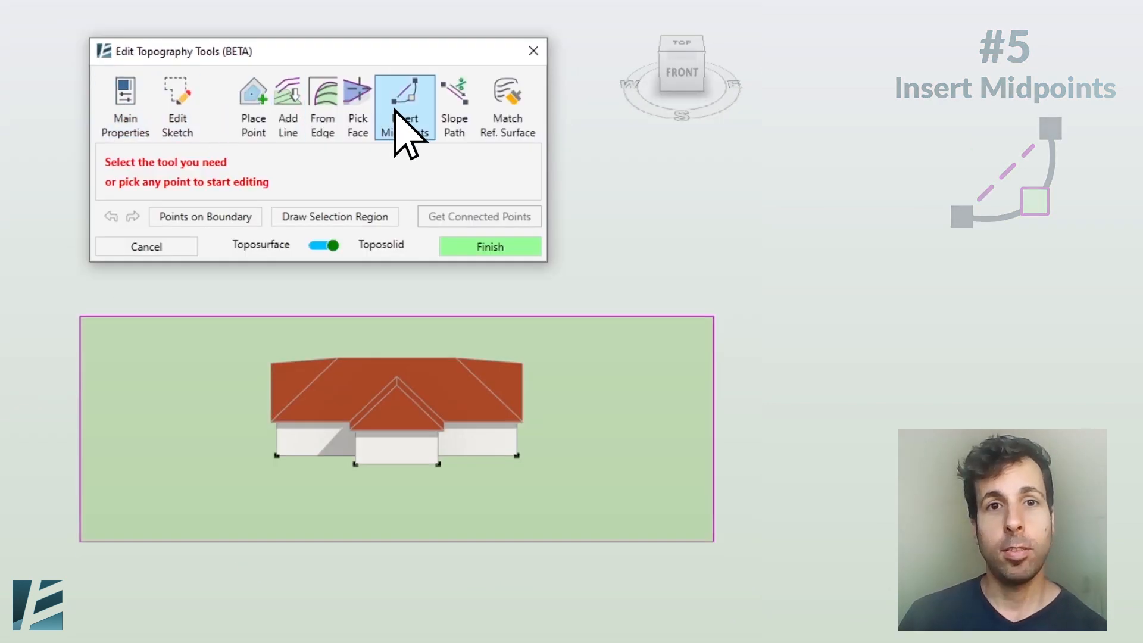
- Grade a -10% slope path from one house corner down to the site corner and apply it
left_click(453, 106)
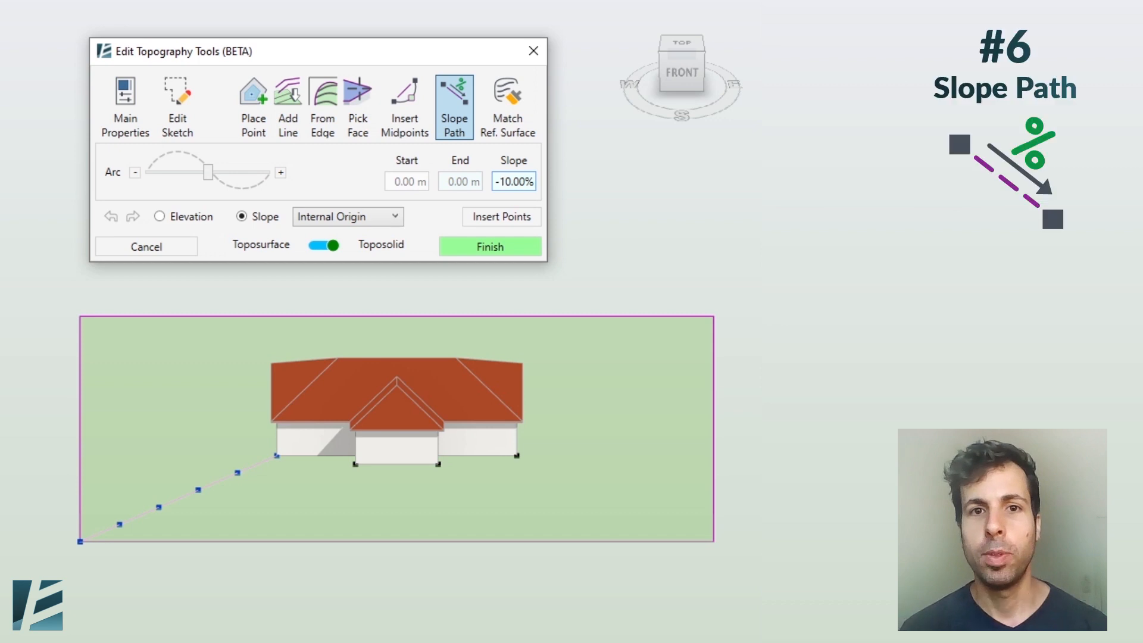
type("0.00")
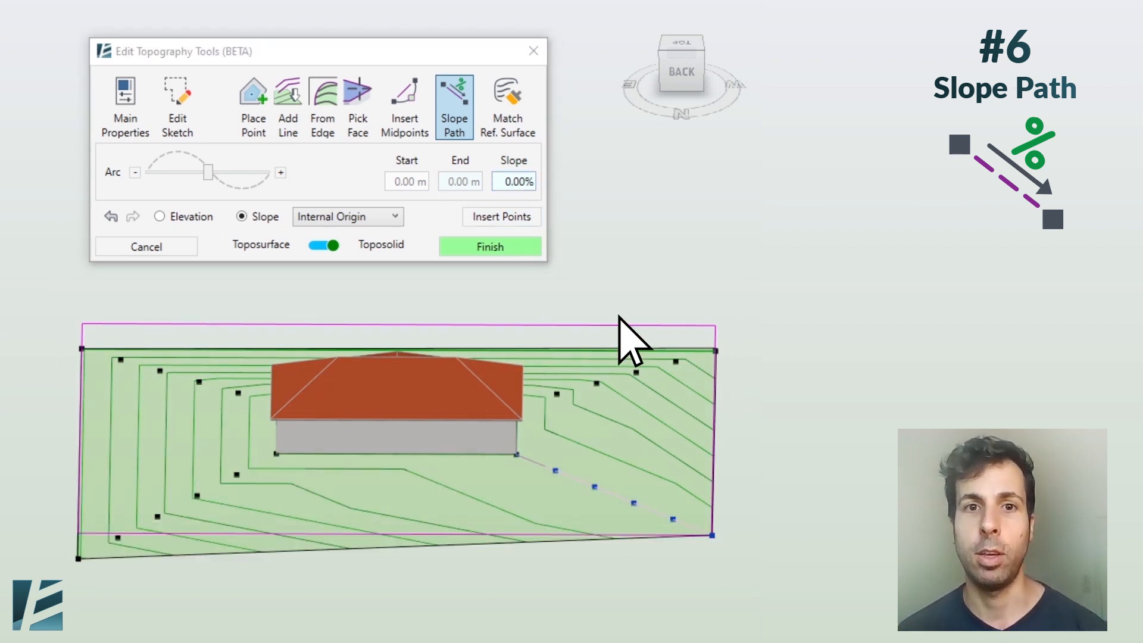
left_click(489, 247)
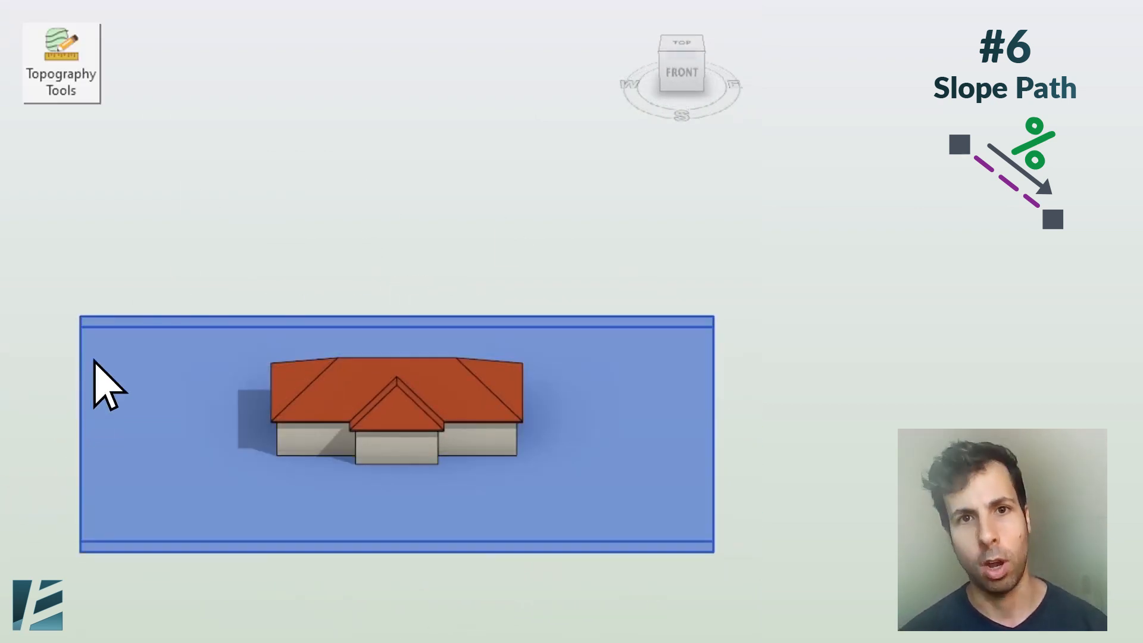
left_click(61, 63)
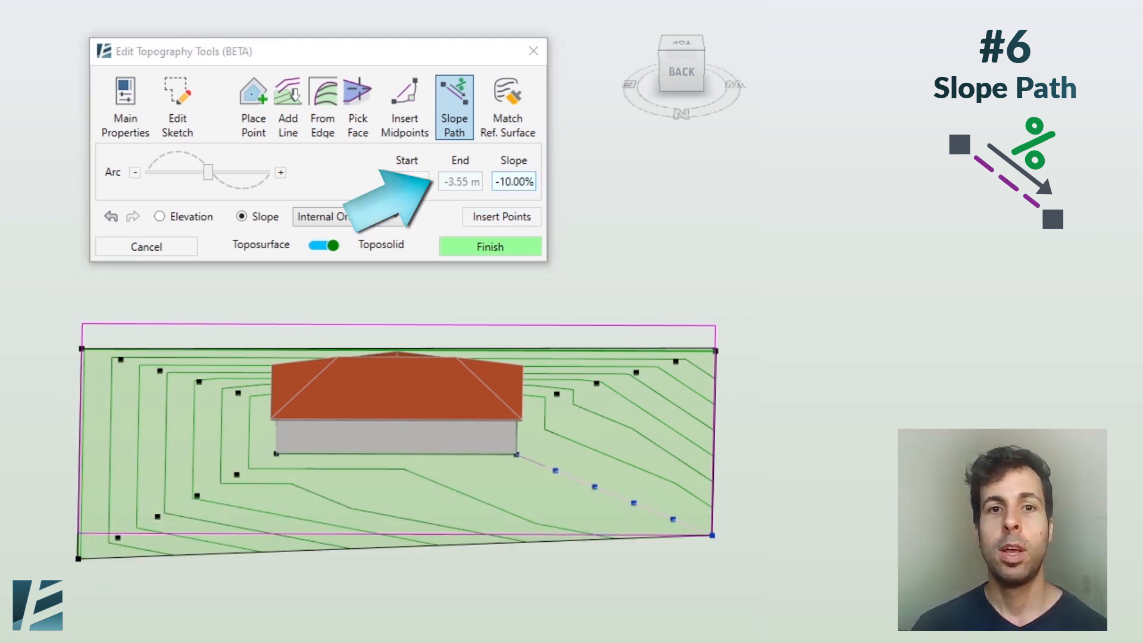
- Apply a second -10% slope path from the other house corner to the site edge
left_click(489, 247)
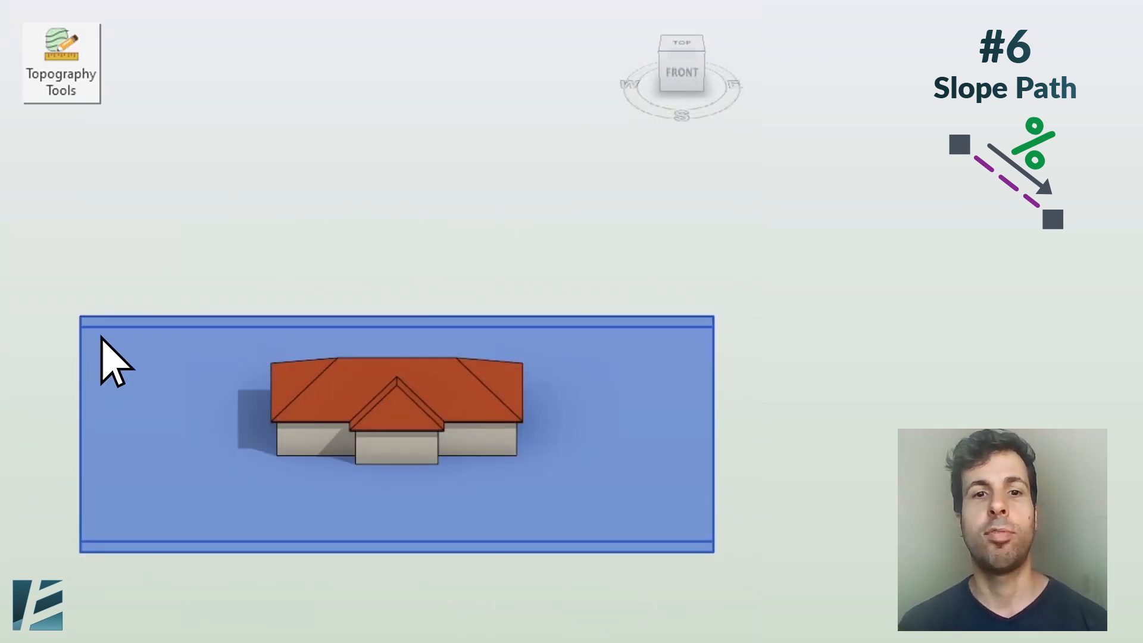
left_click(61, 63)
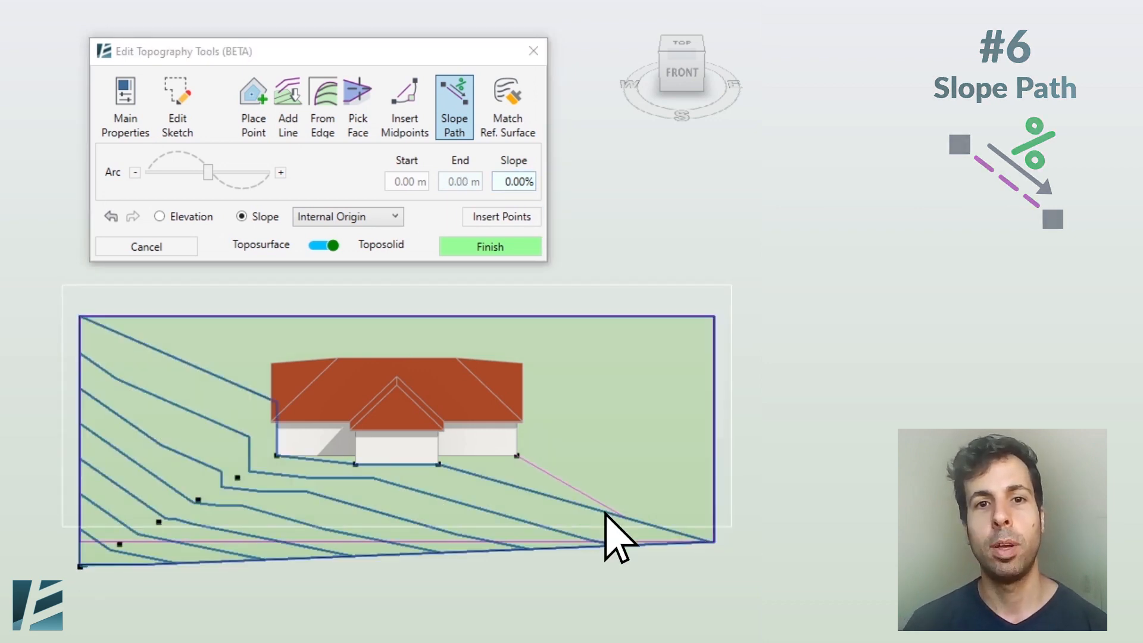
left_click(489, 246)
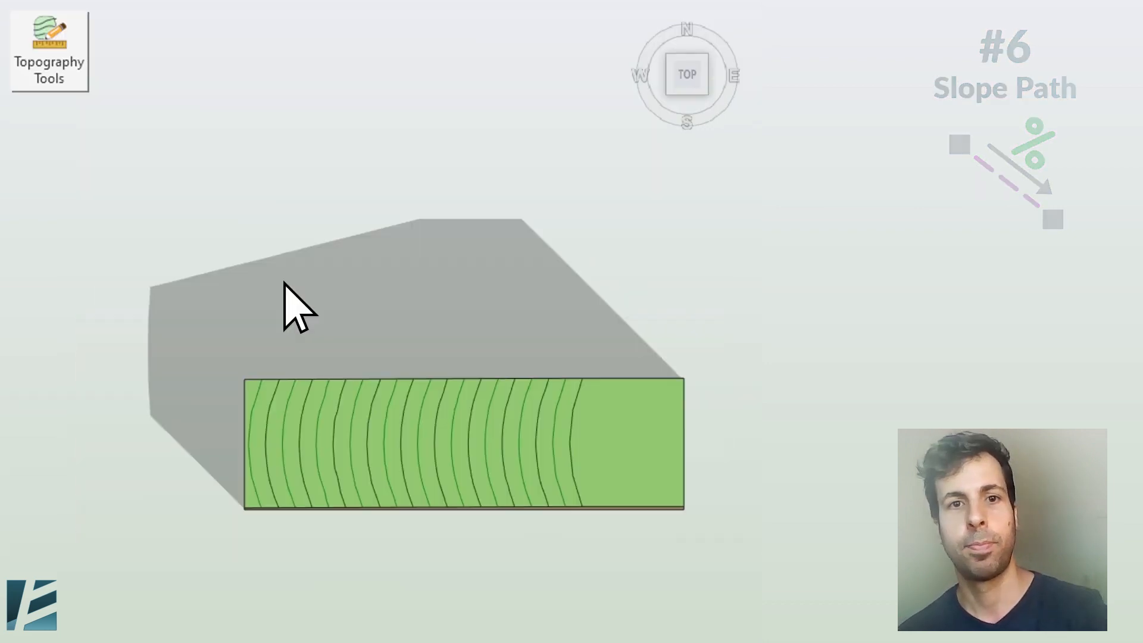
- Edit the sketch boundary from a 24 m circle to a 65 by 19 m rectangle and accept it
left_click(49, 51)
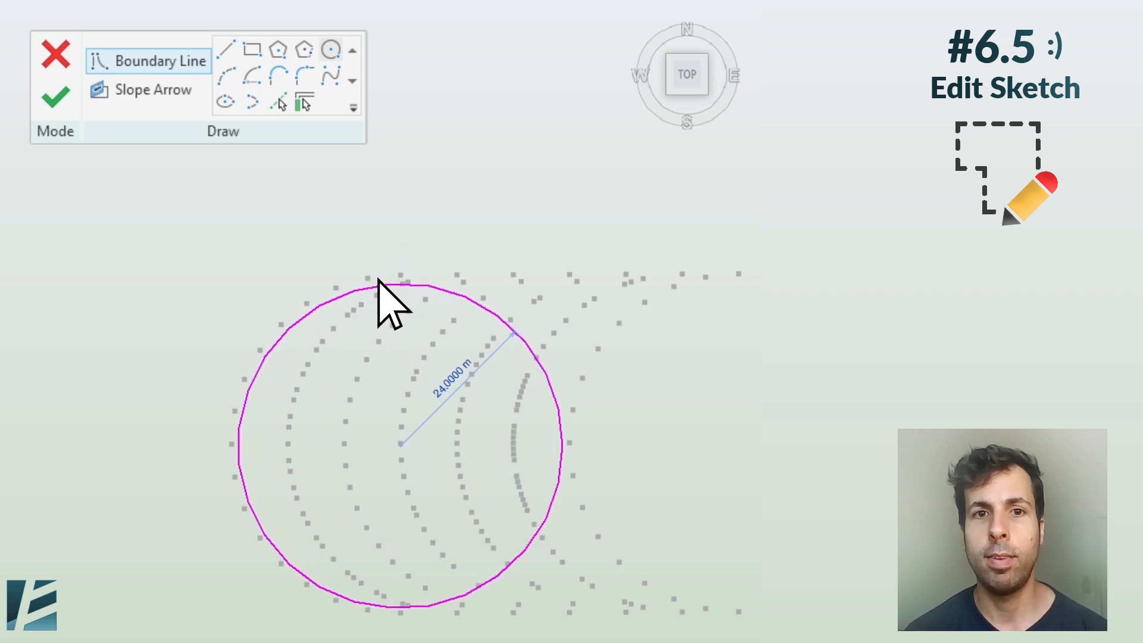
left_click(55, 95)
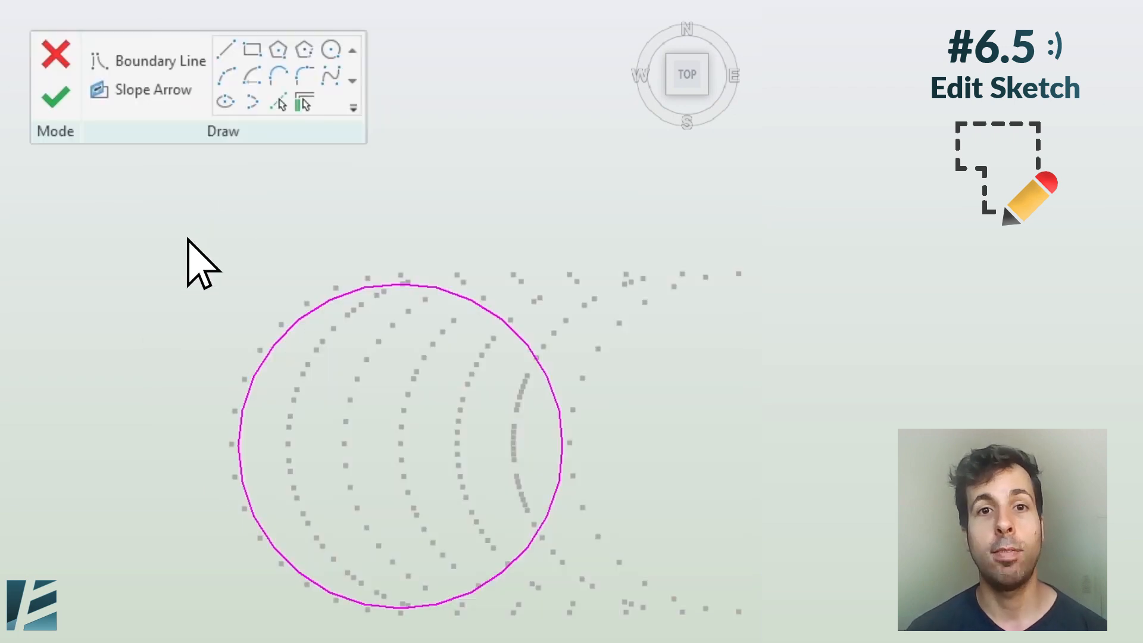
left_click(158, 59)
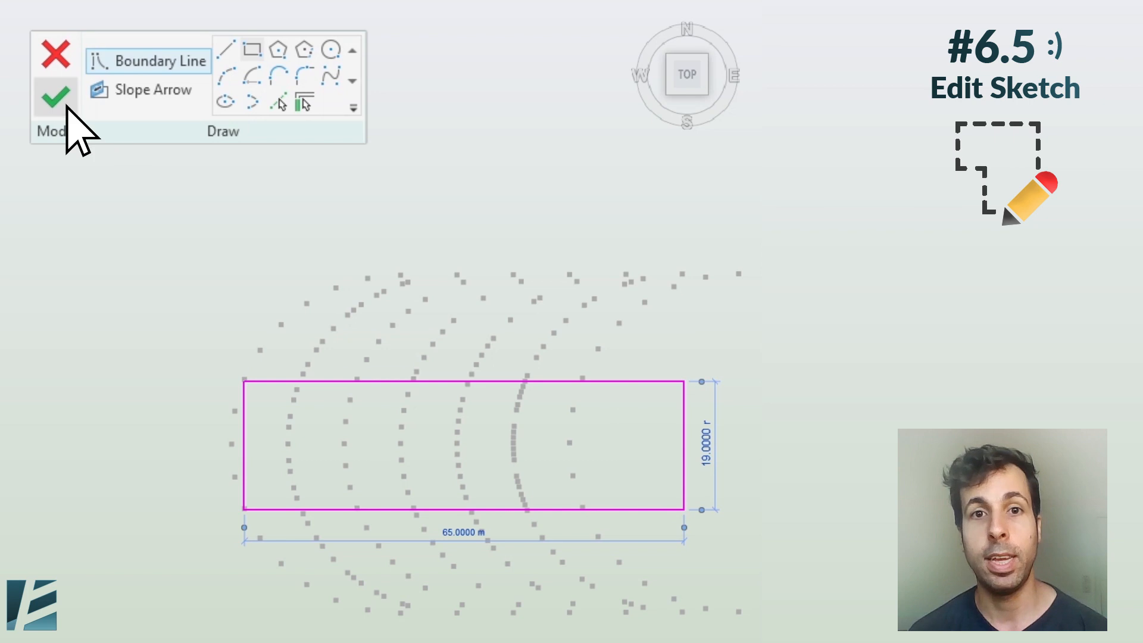
left_click(54, 95)
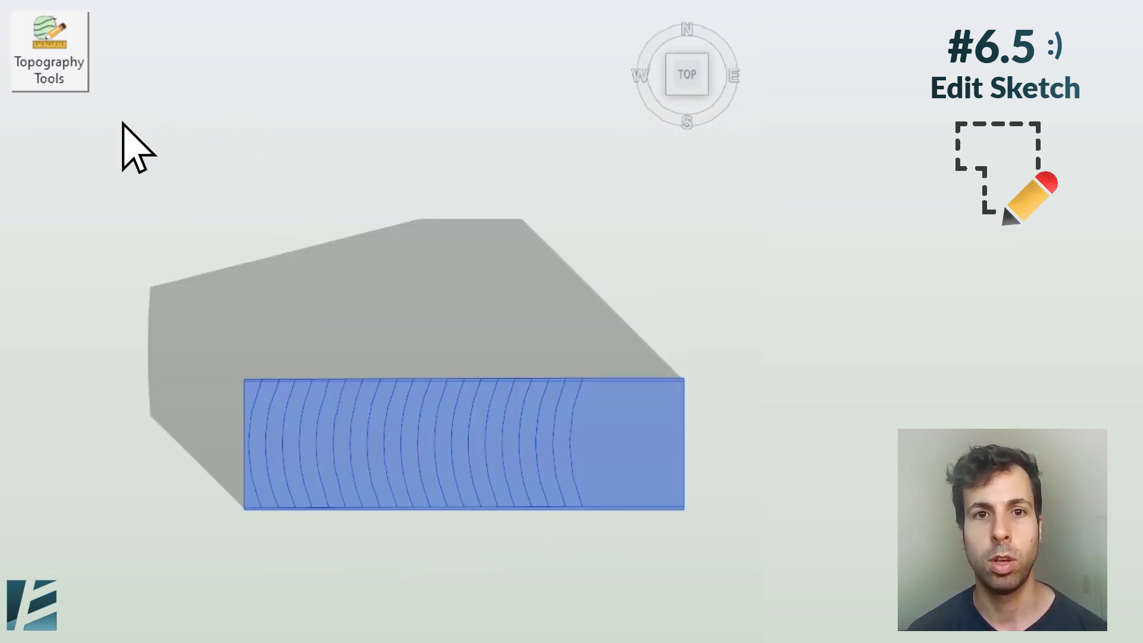
- Add Points on Boundary to the reshaped toposolid and set a point's elevation
left_click(49, 51)
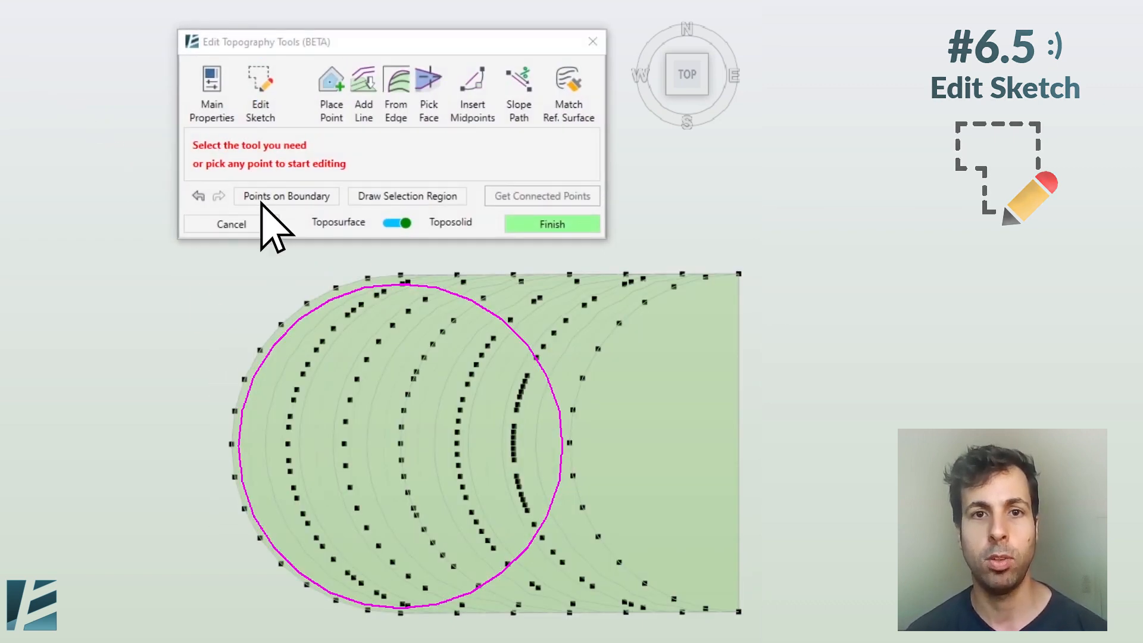
left_click(551, 224)
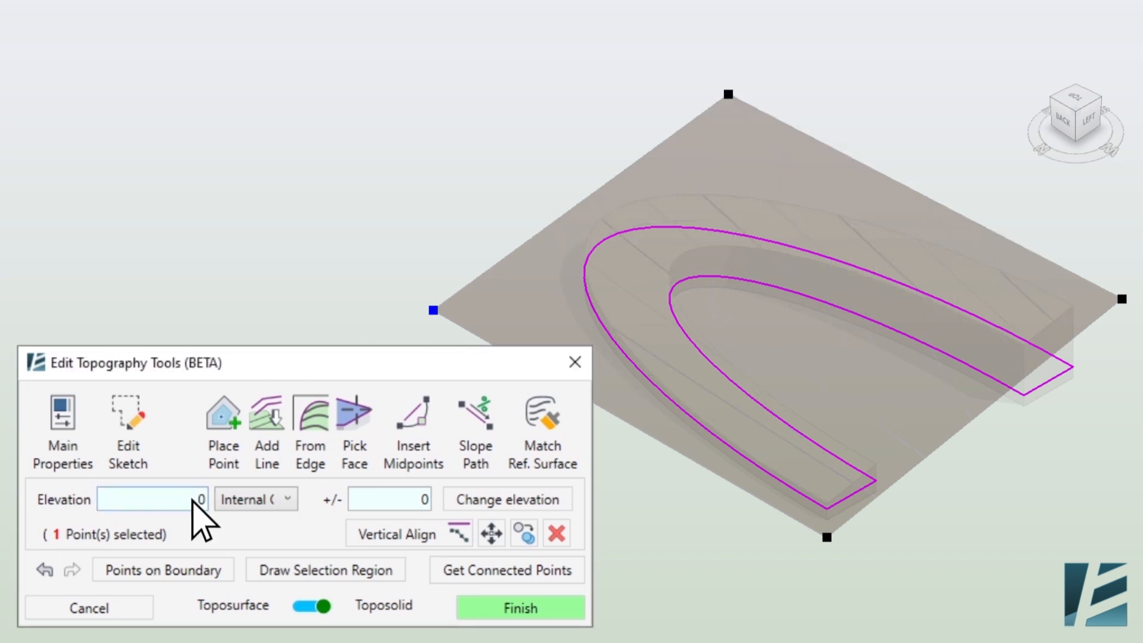
left_click(520, 607)
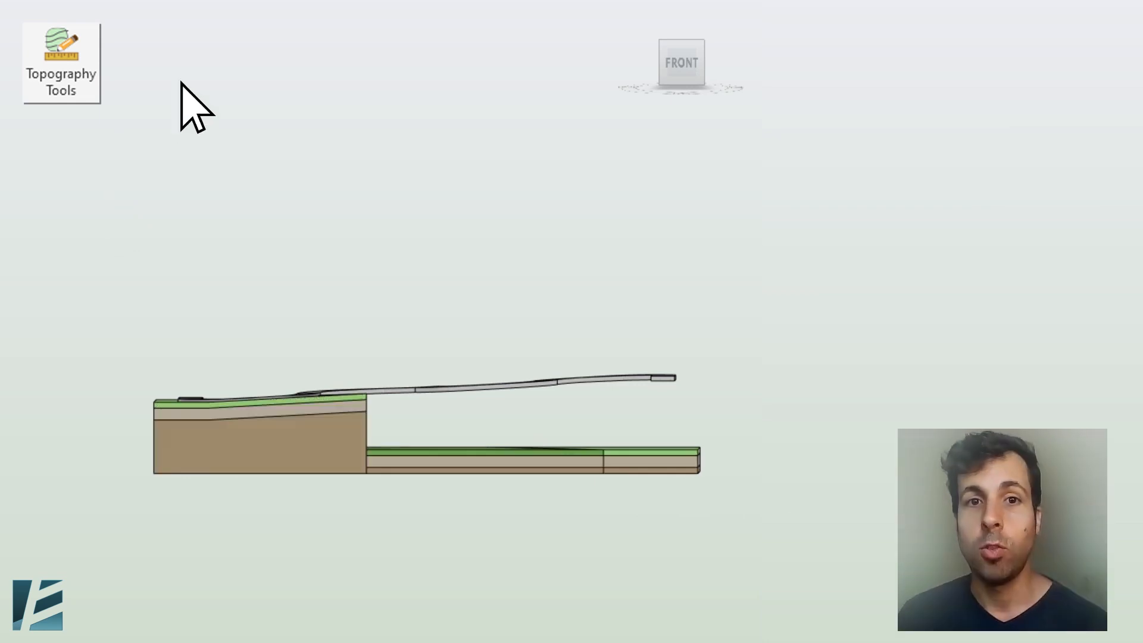
- Choose Match Ref. Surface with Replace All Points and pick the sloped reference surface
left_click(61, 64)
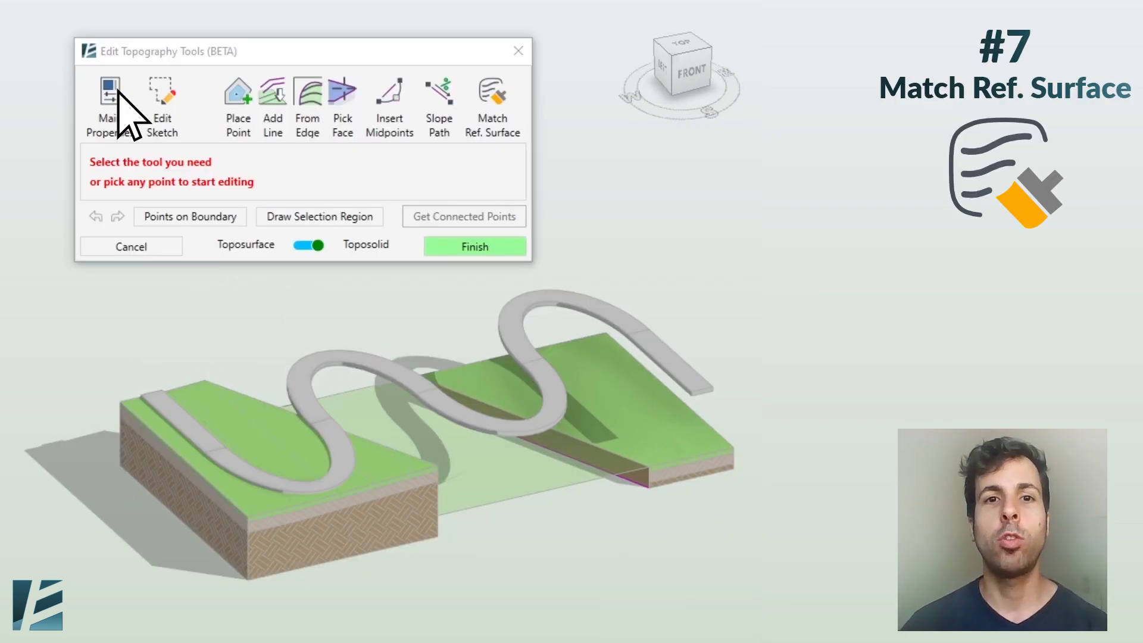
left_click(491, 106)
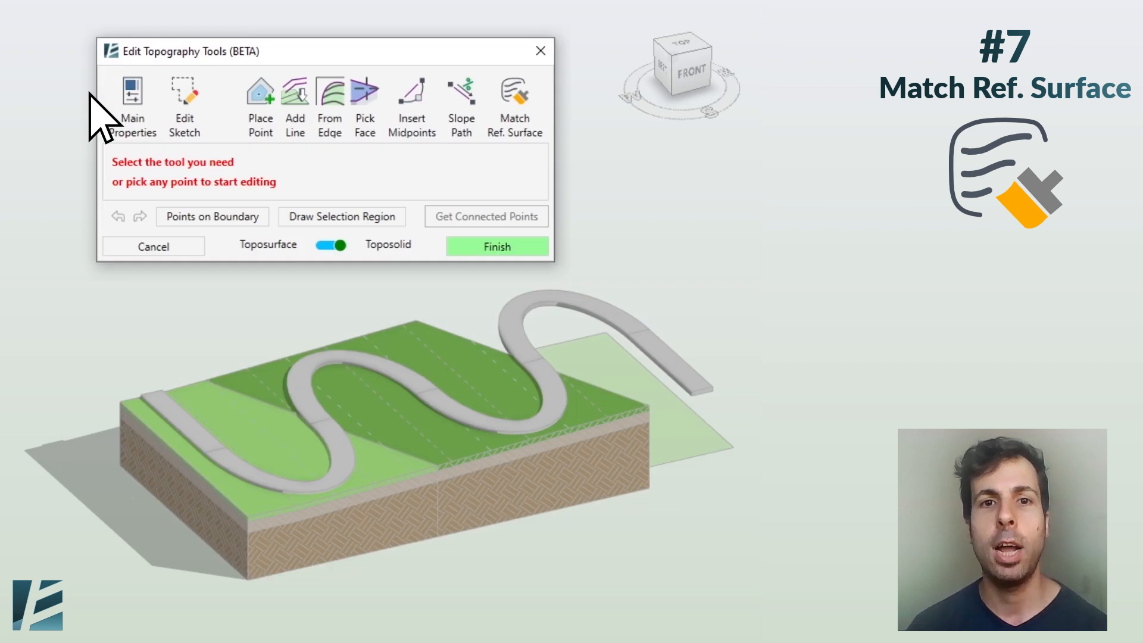
left_click(514, 105)
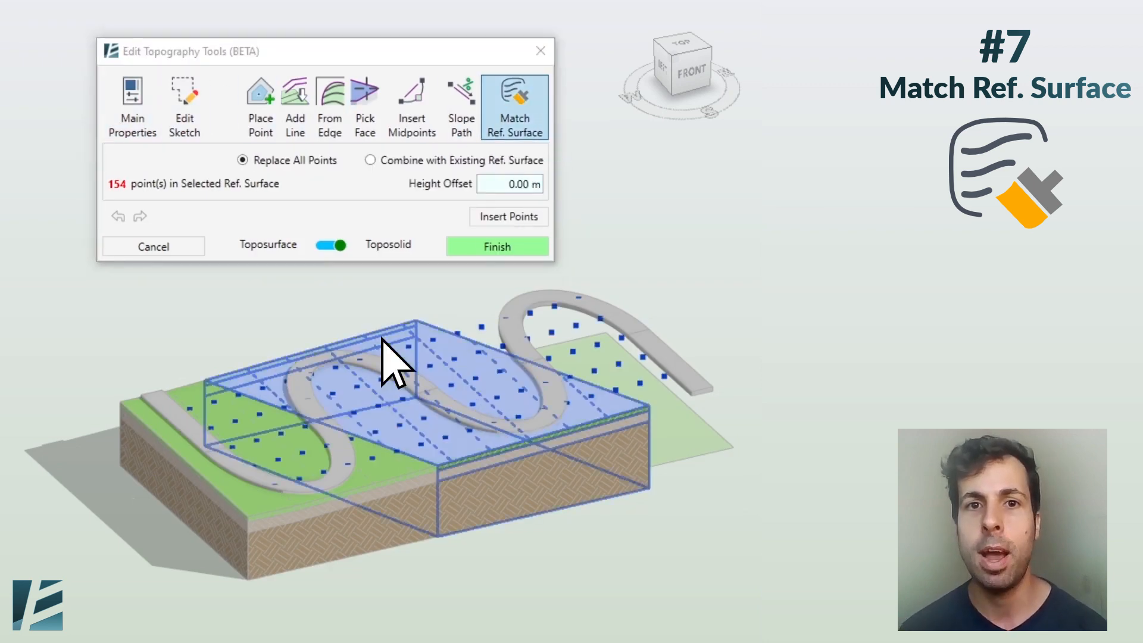
left_click(497, 246)
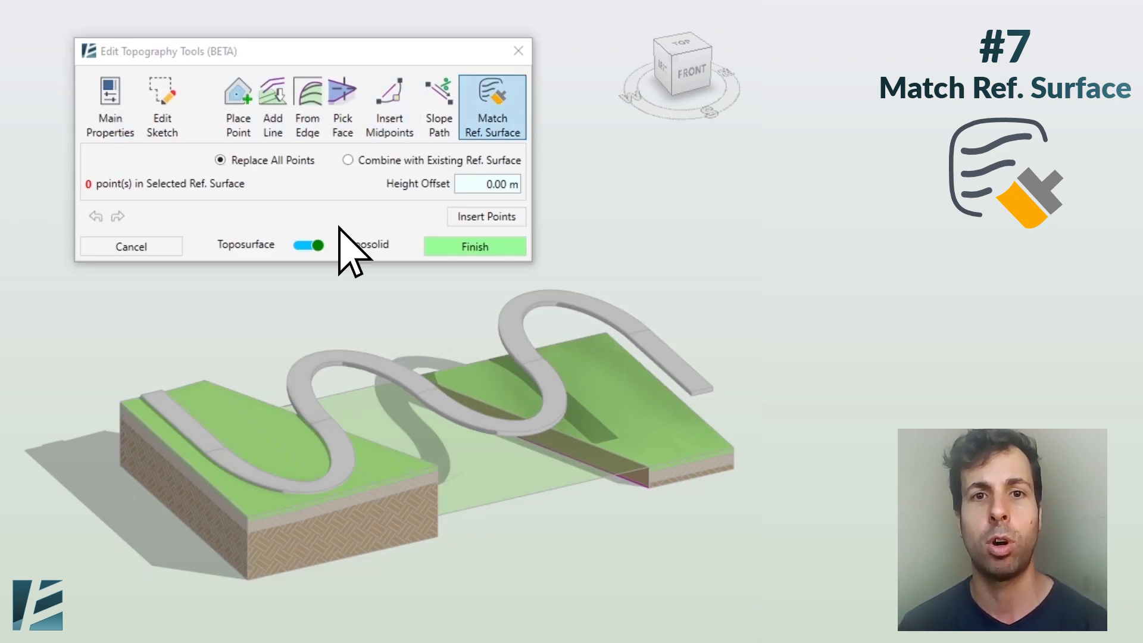
- Insert the matched points across the middle toposolid and finish
left_click(486, 217)
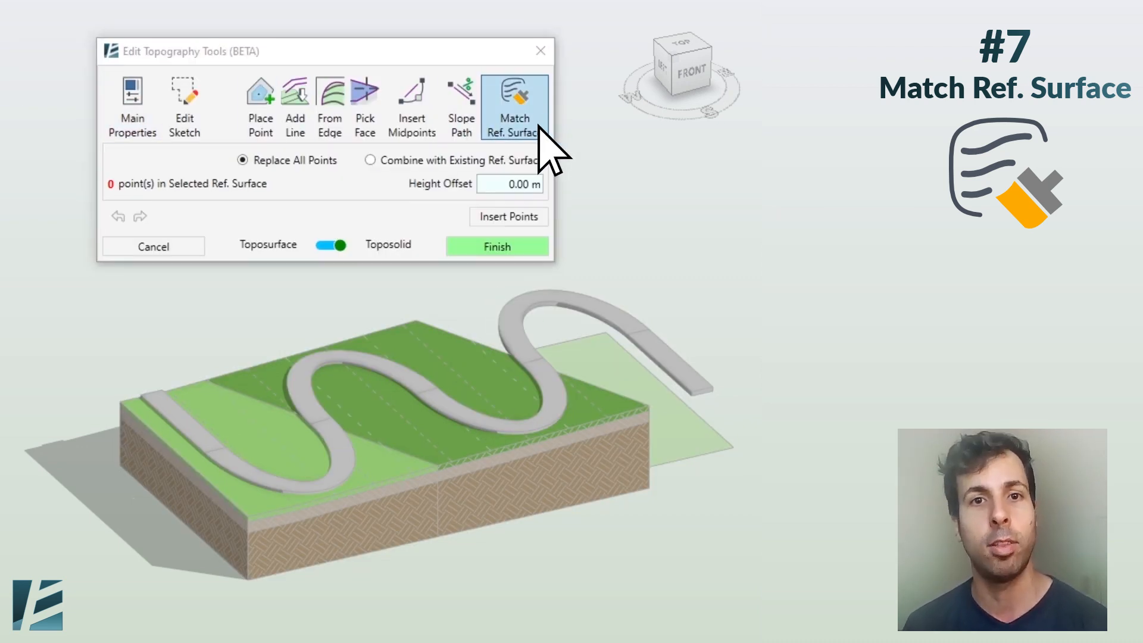
left_click(508, 217)
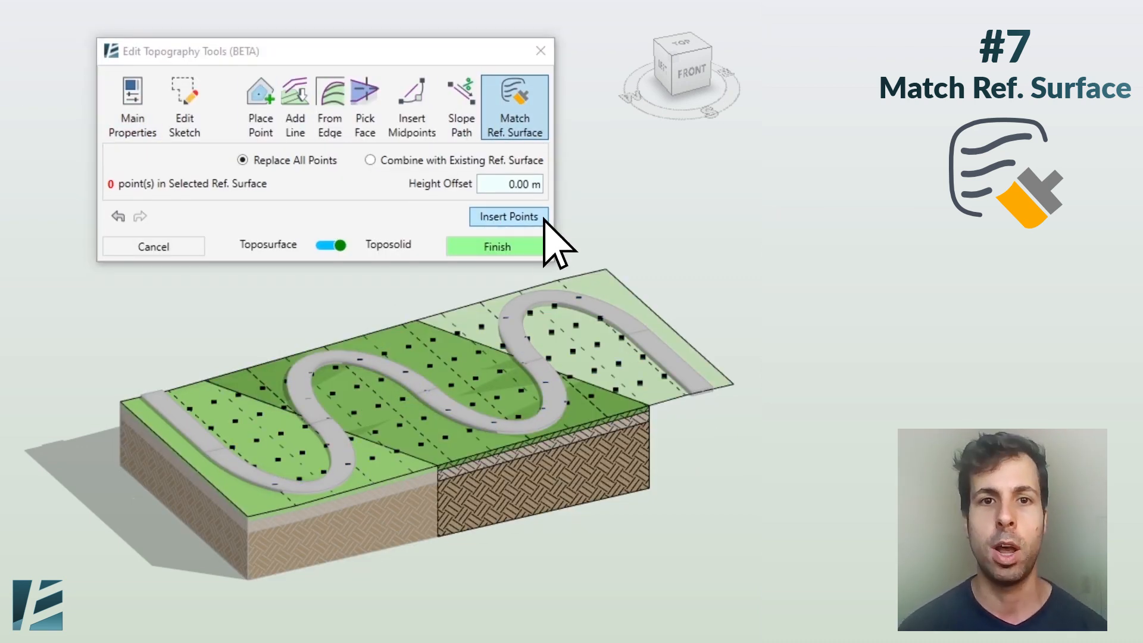